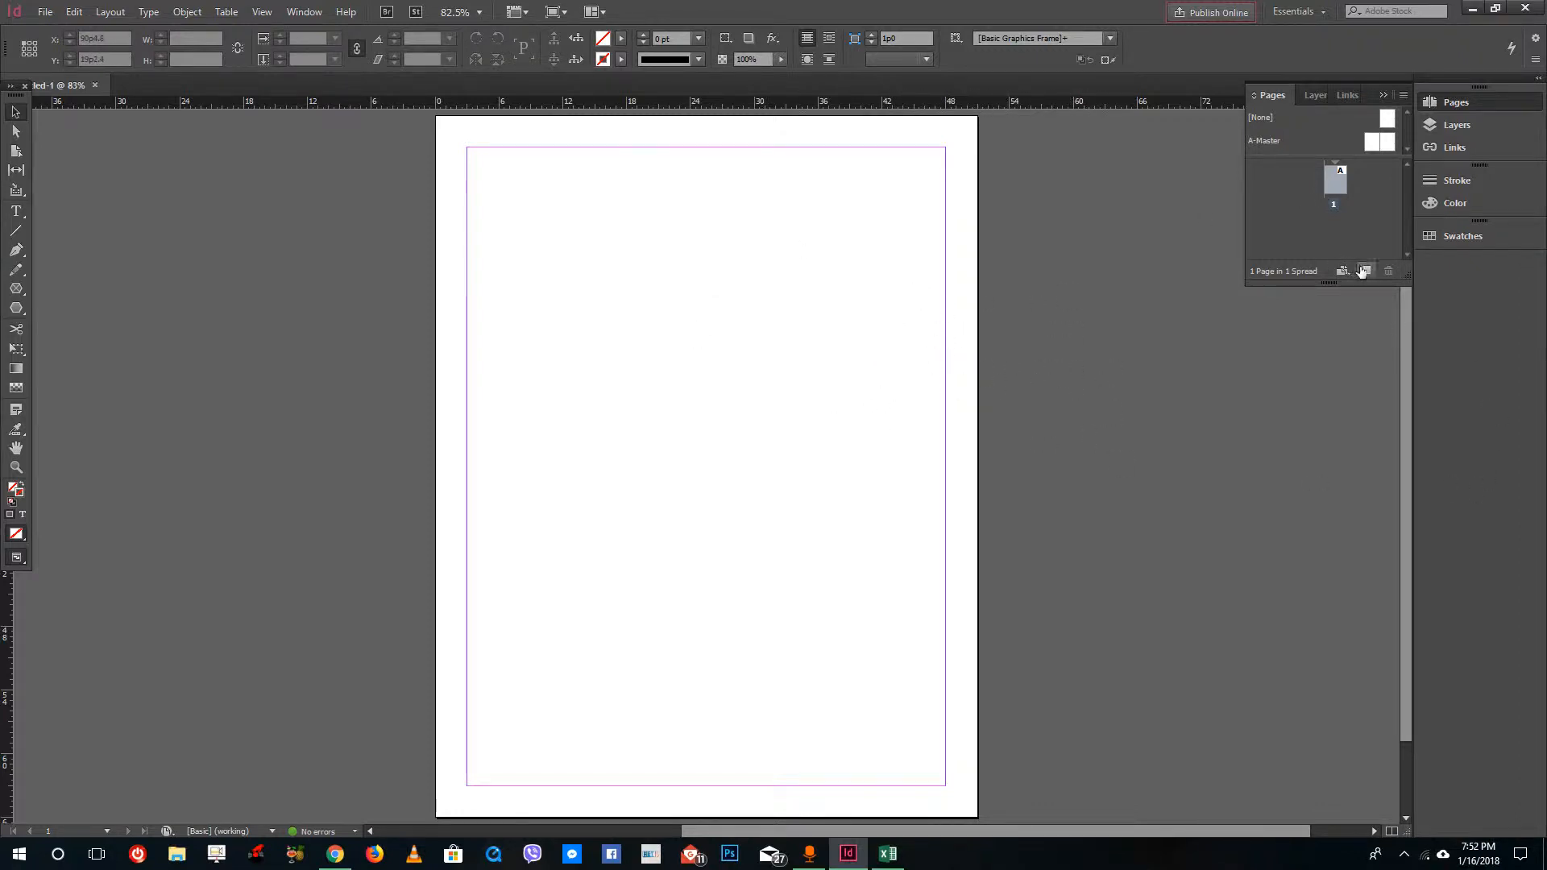
{"action": "mouse_move", "coordinate": [1364, 271]}
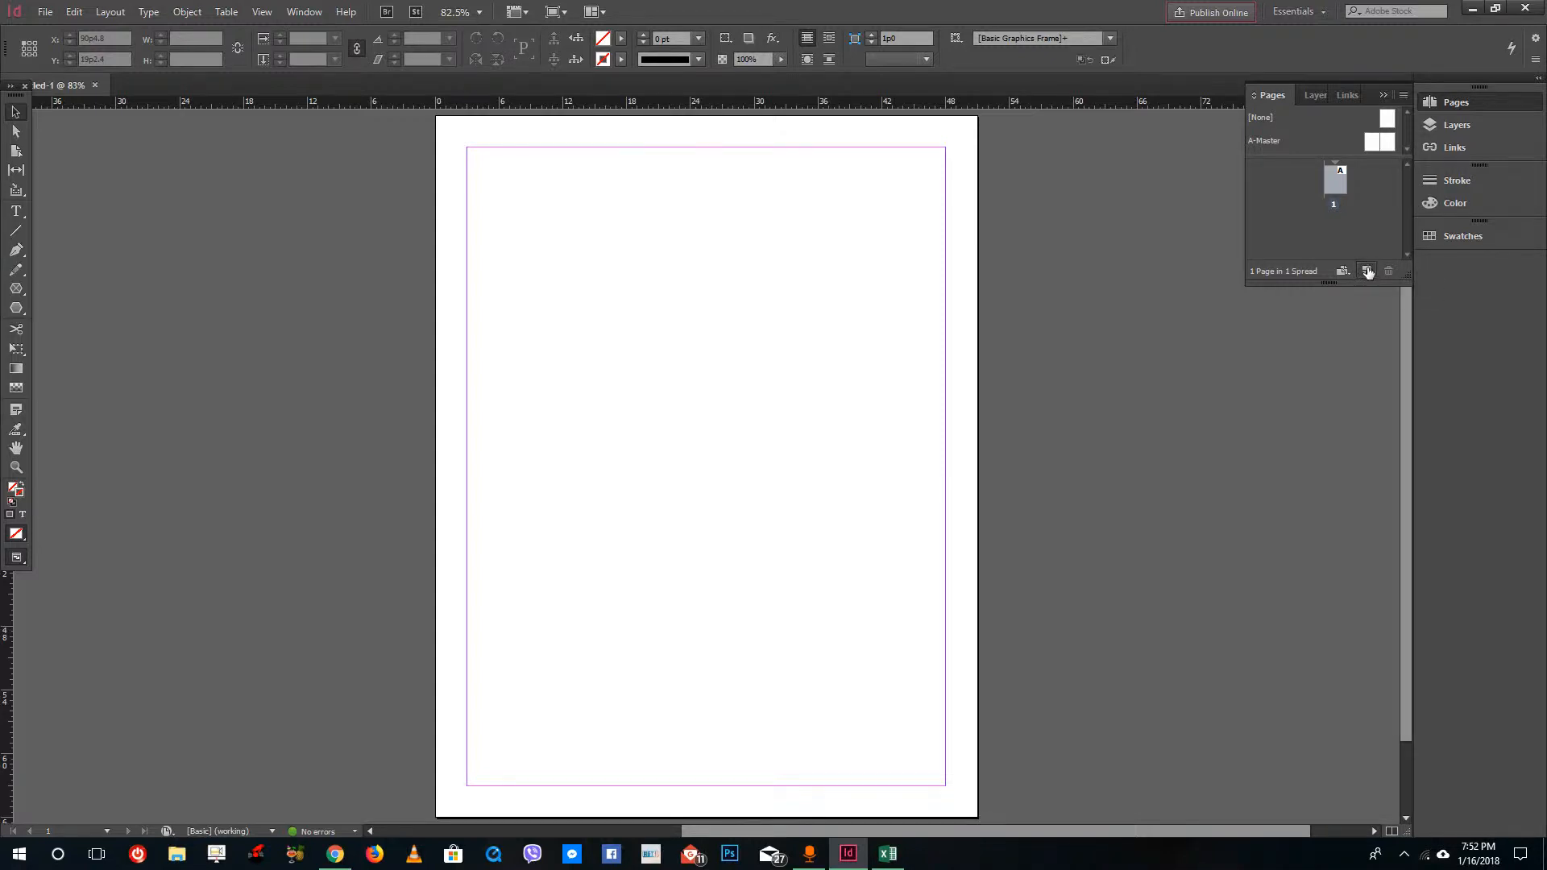
Step: Add new pages with the Pages panel's Create New Page button until the document has five pages
{"action": "left_click", "coordinate": [1366, 271]}
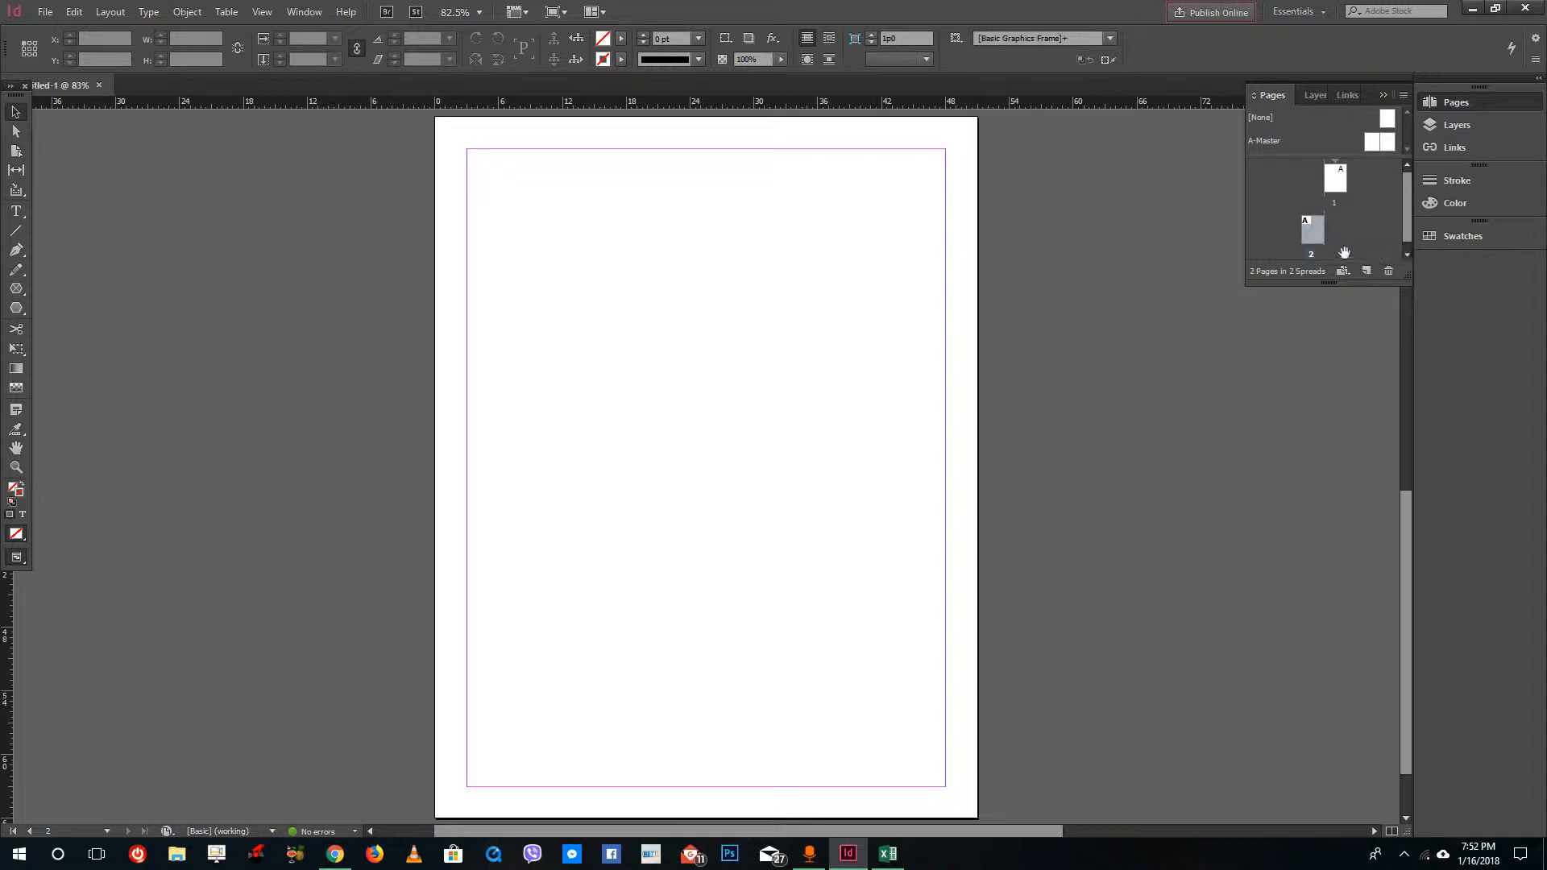
{"action": "left_click", "coordinate": [1366, 271]}
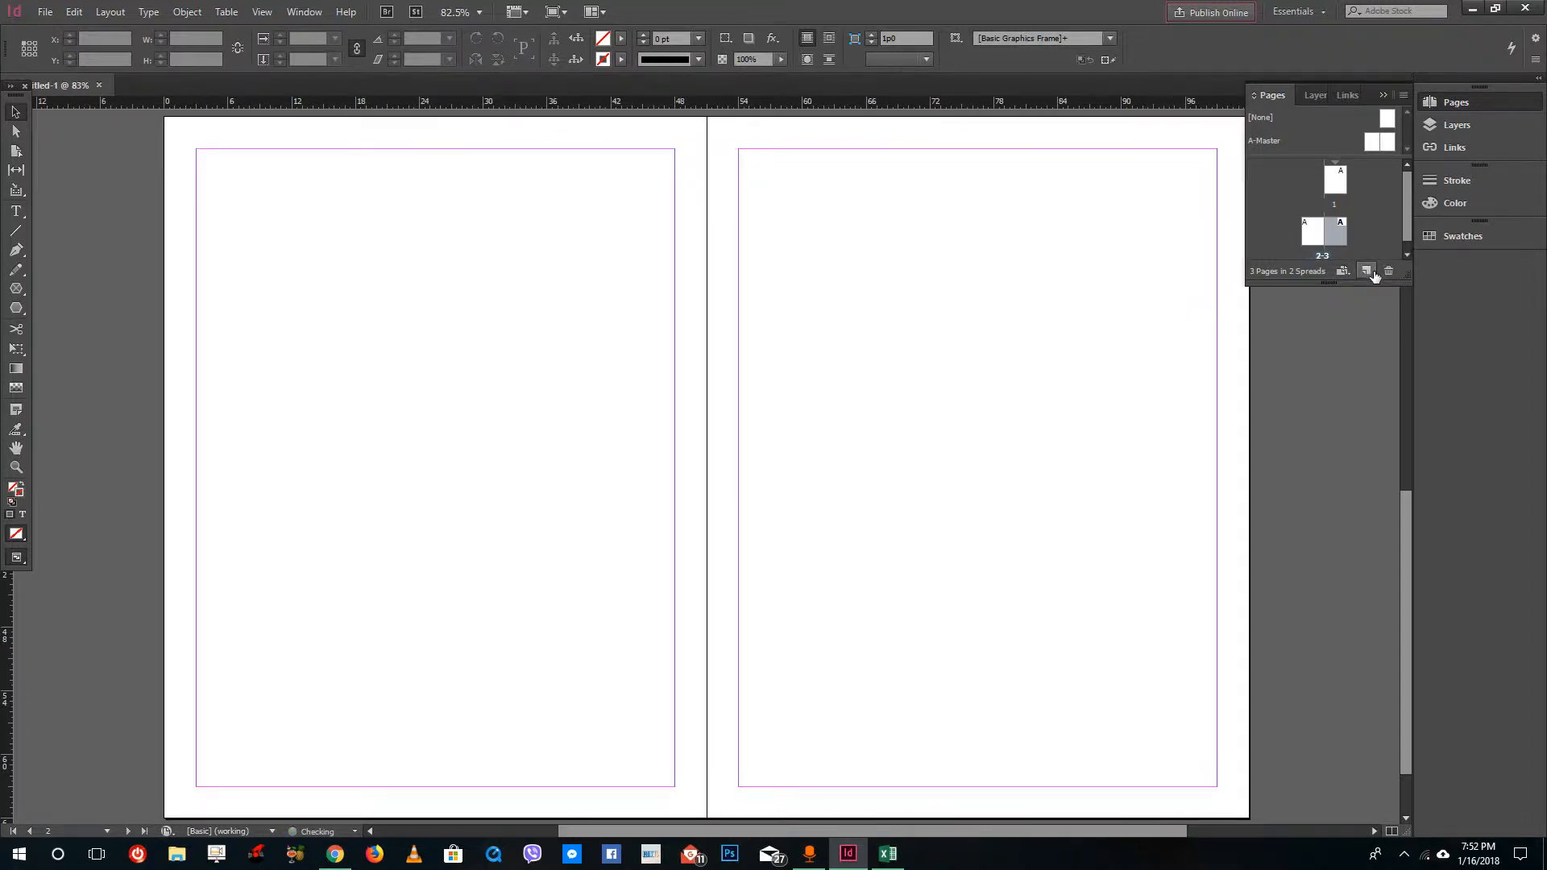
{"action": "left_click", "coordinate": [1367, 271]}
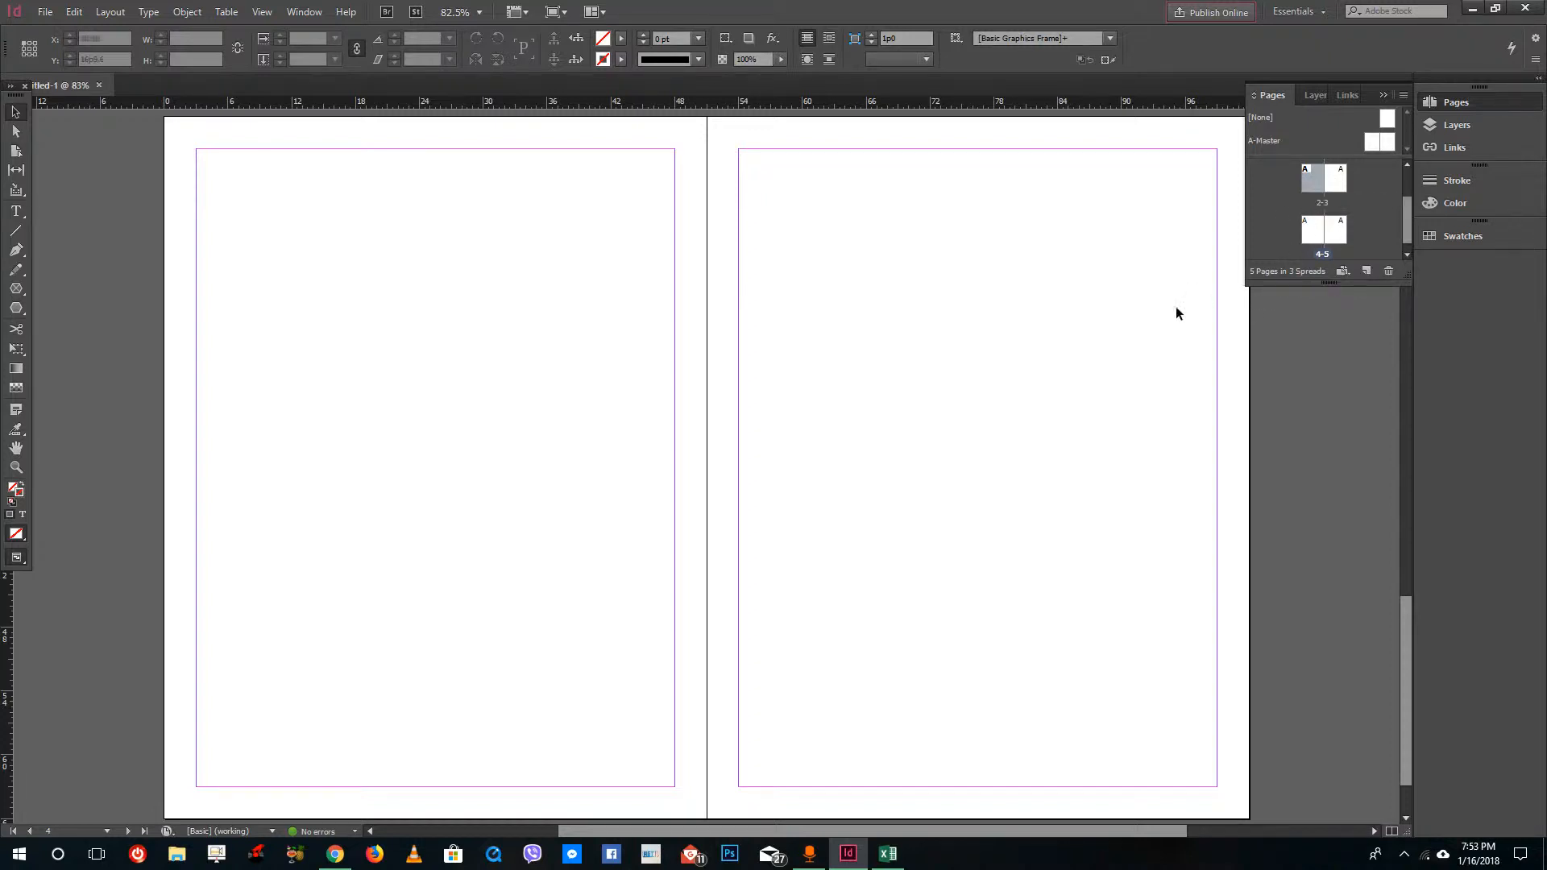
Step: Draw a hexagon with the Polygon tool and fill it blue from the Swatches panel
{"action": "scroll", "scroll_direction": "down", "scroll_amount": 3}
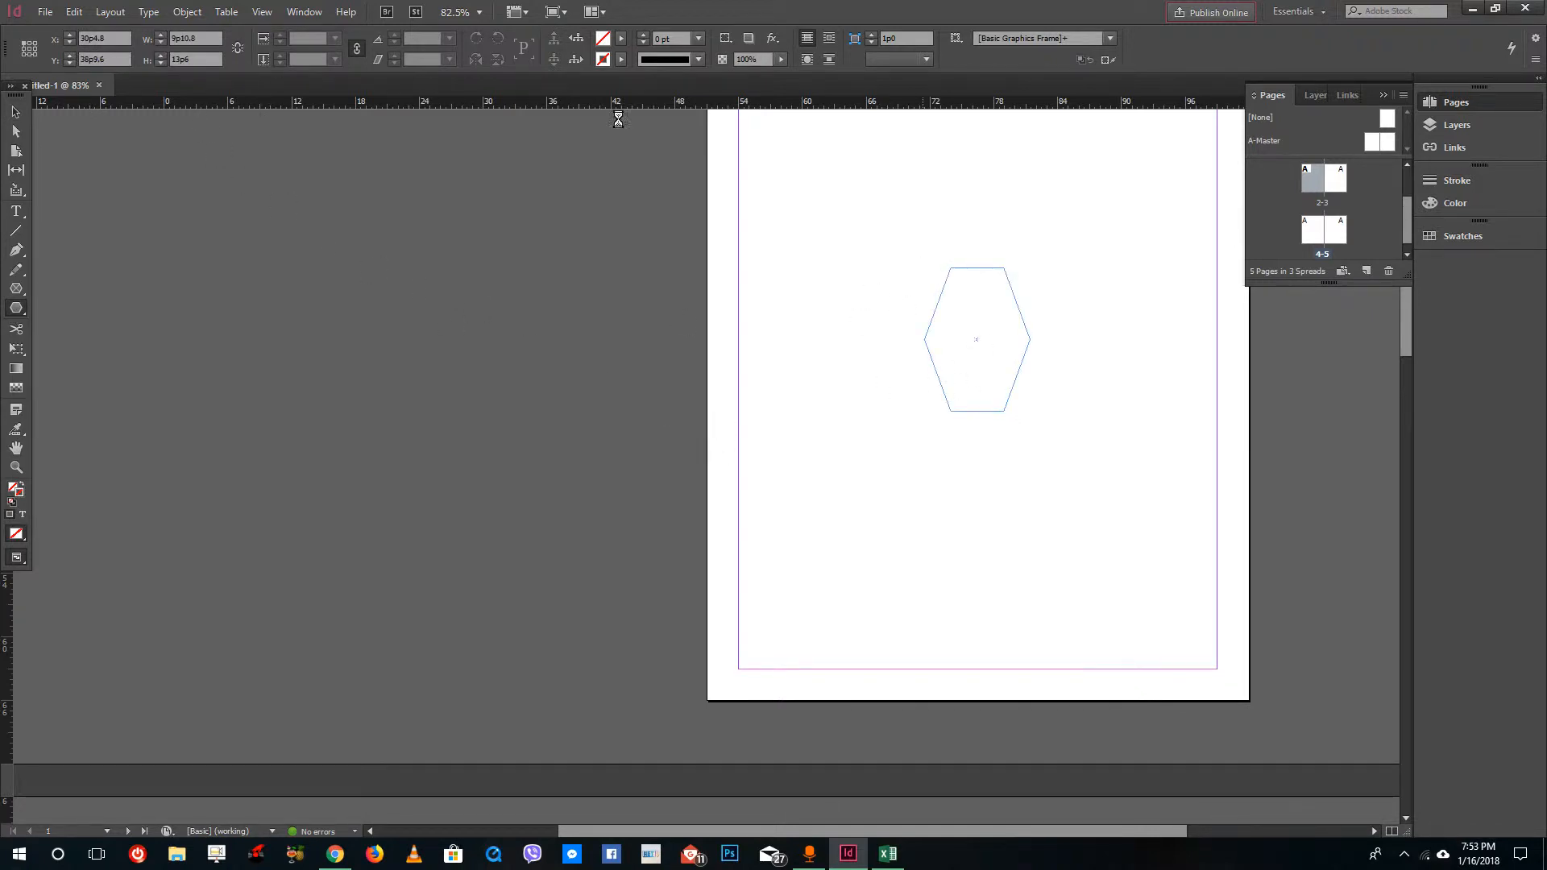
{"action": "left_click", "coordinate": [977, 339]}
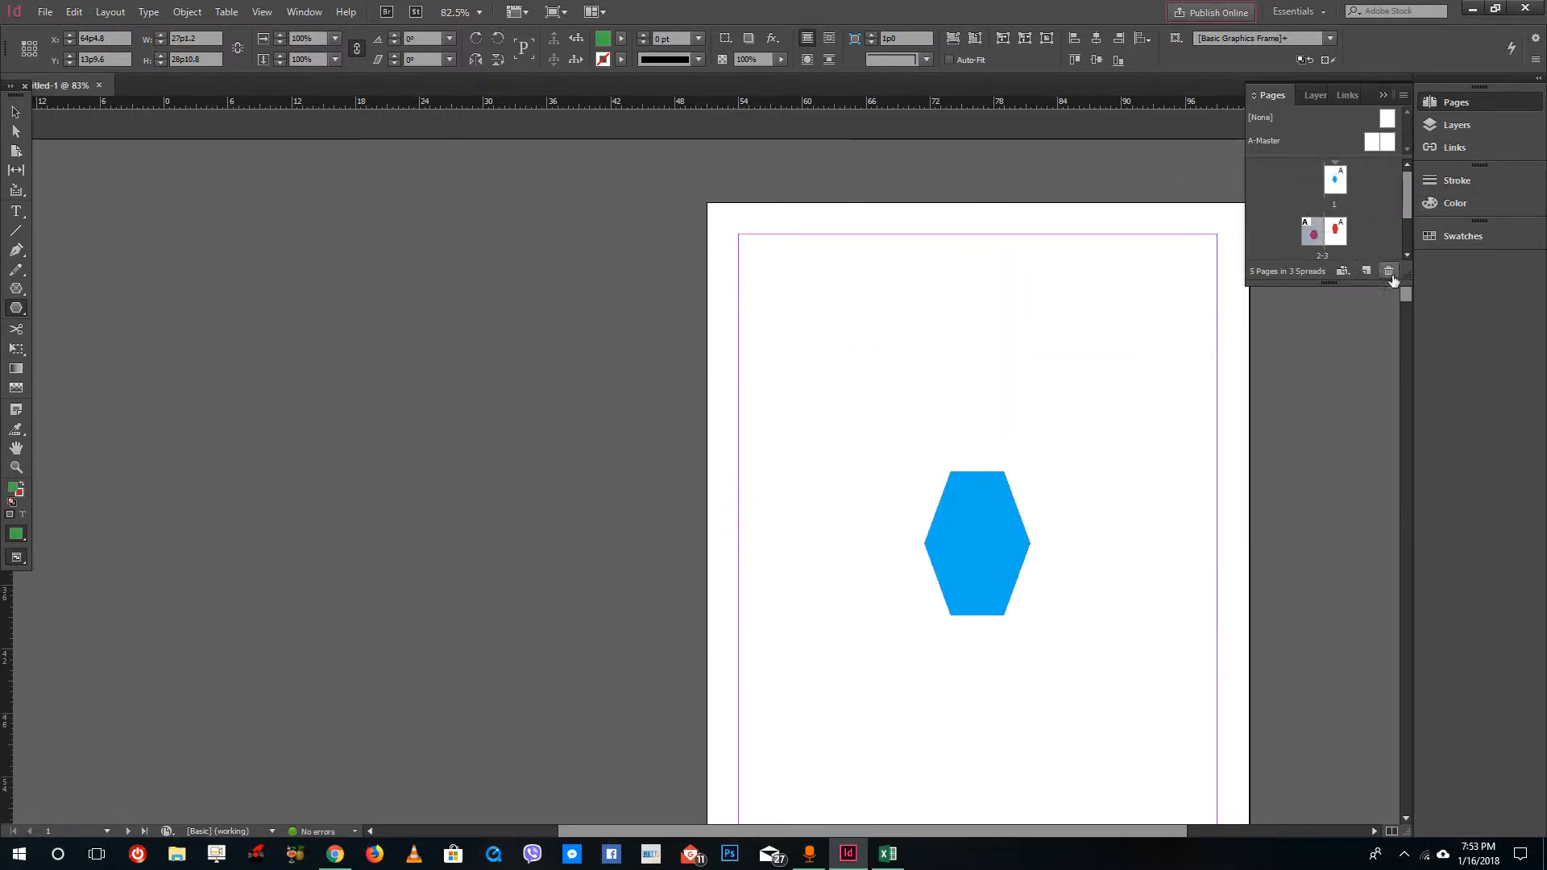
Step: Delete the current page, confirming the warning about objects on the page
{"action": "left_click", "coordinate": [1389, 272]}
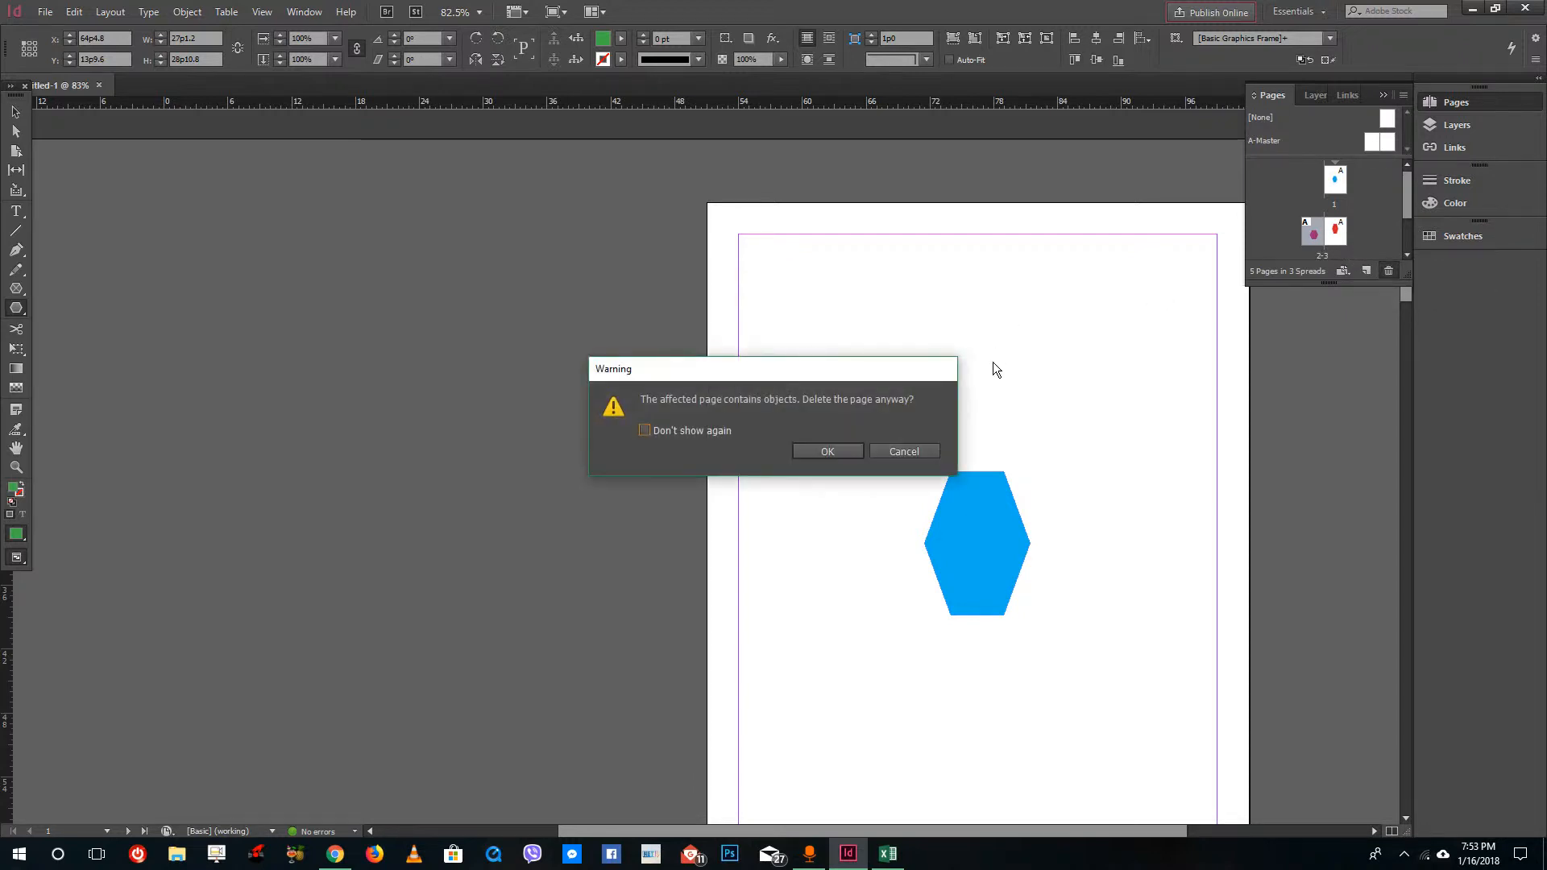
{"action": "left_click", "coordinate": [827, 451]}
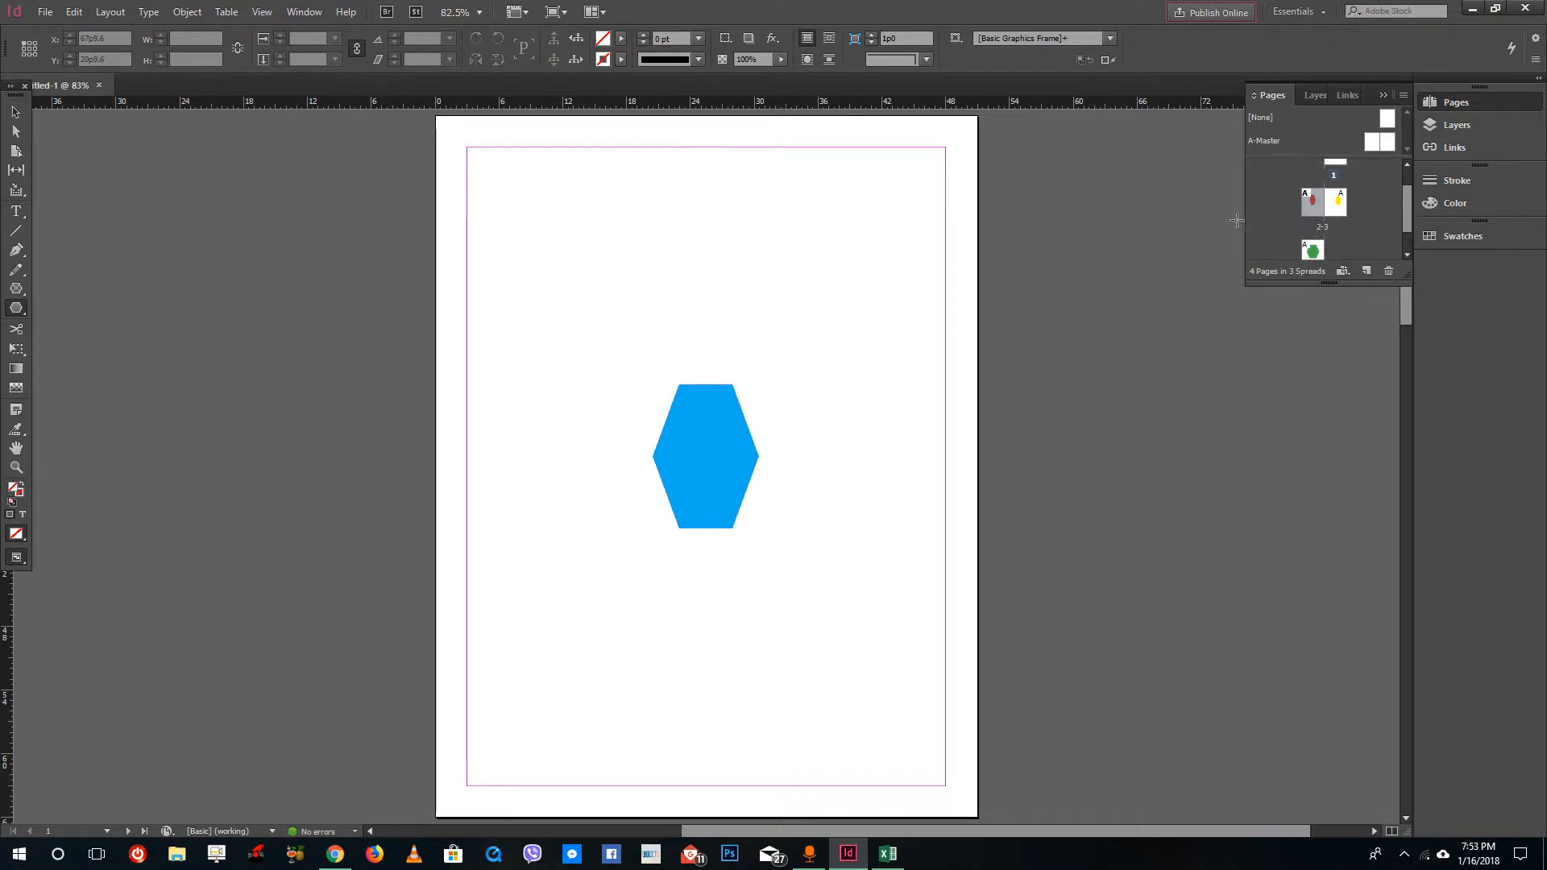
Step: Delete page 1 from its thumbnail's context menu, leaving three pages in two spreads
{"action": "right_click", "coordinate": [1333, 176]}
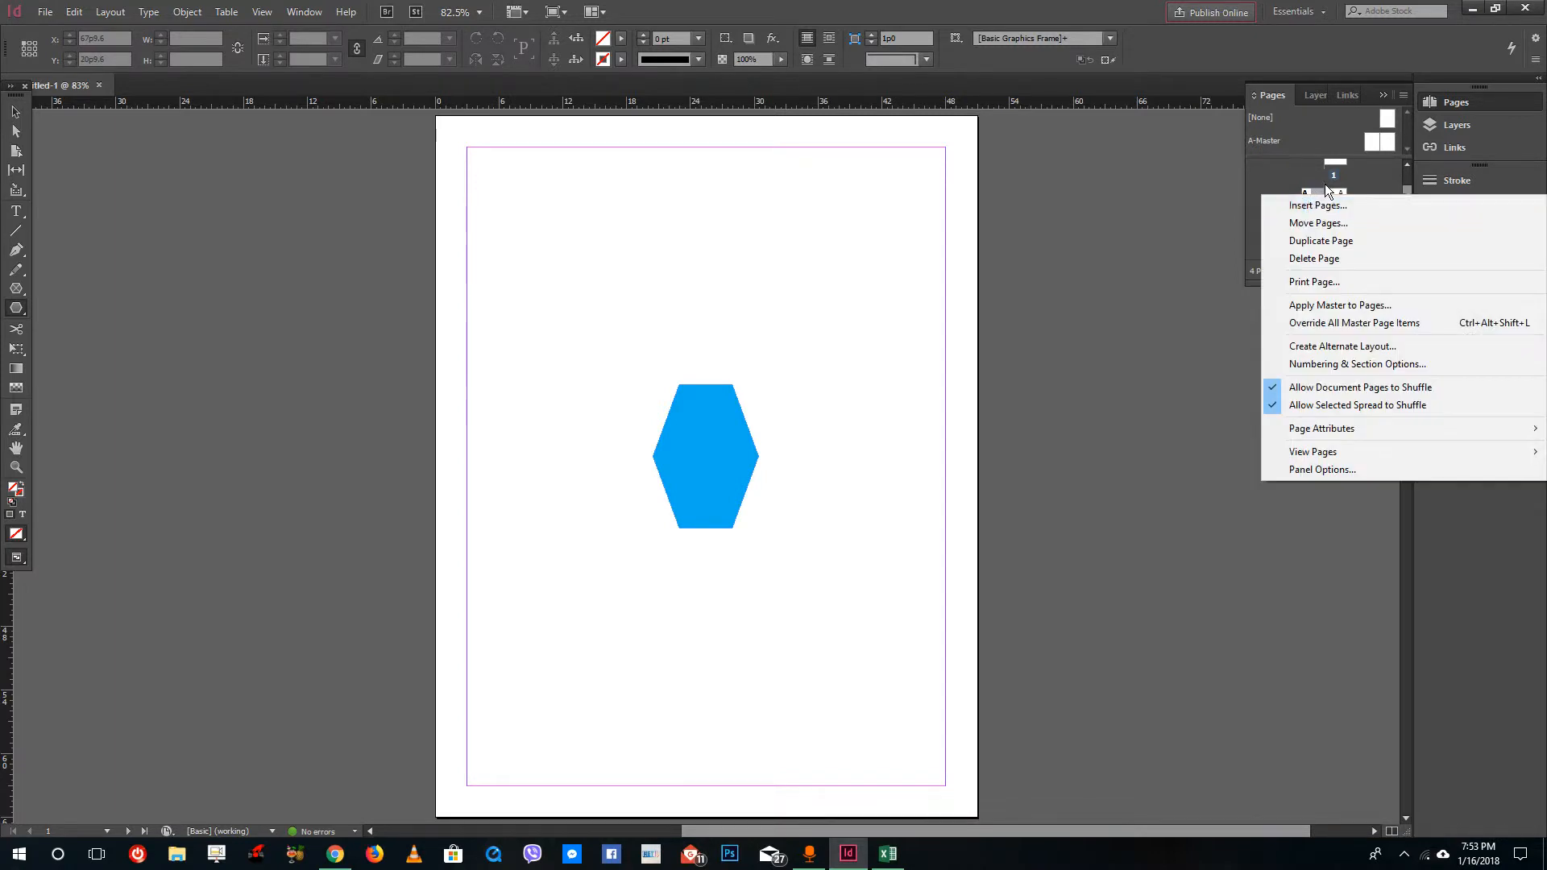
{"action": "mouse_move", "coordinate": [1315, 259]}
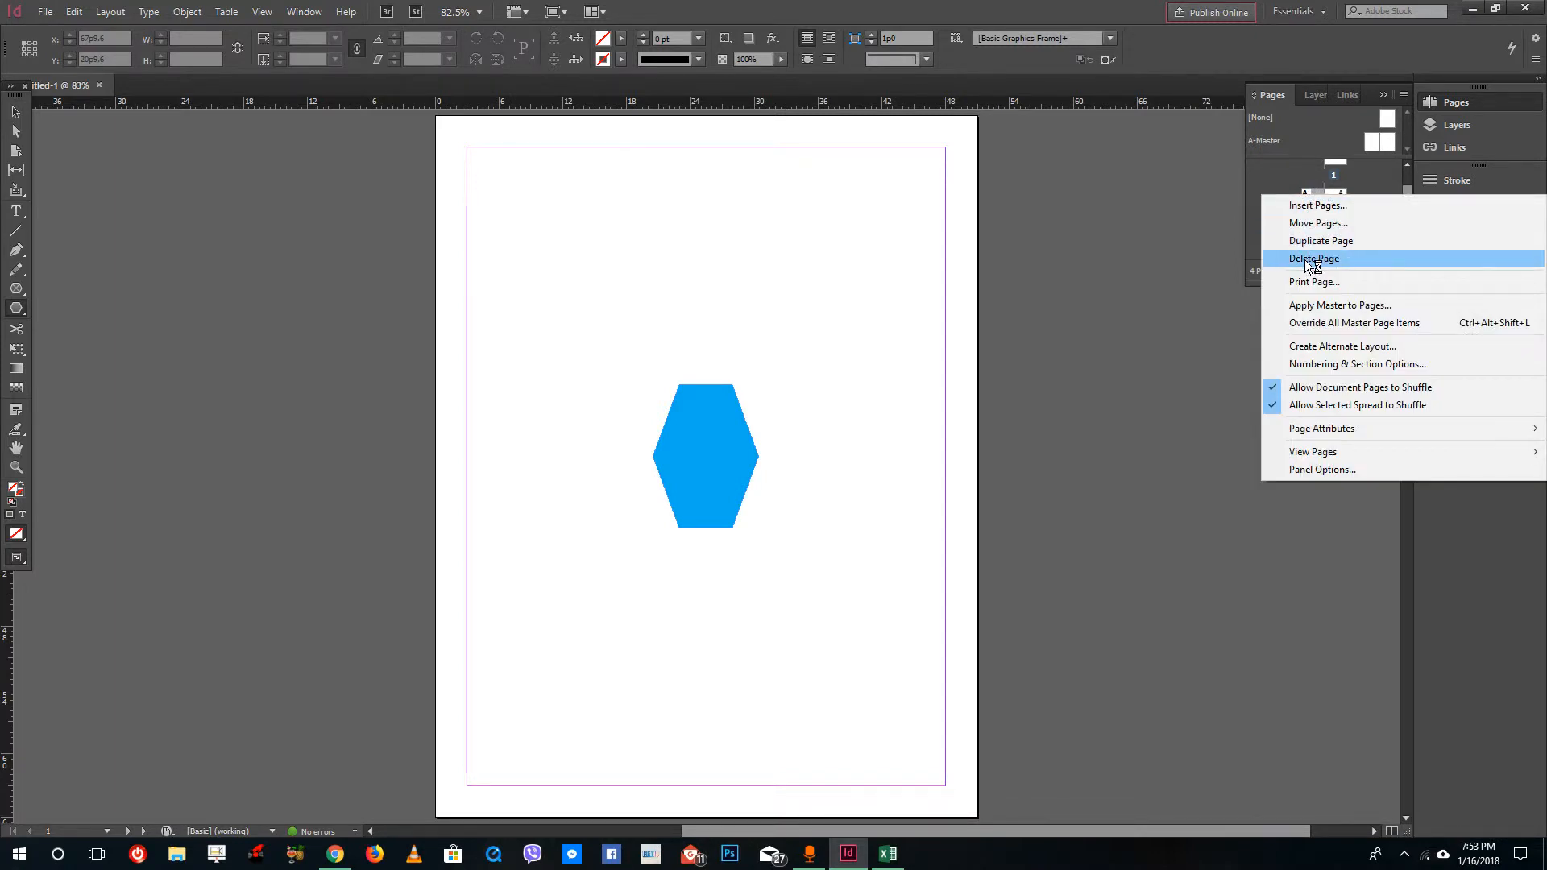
{"action": "left_click", "coordinate": [1320, 240]}
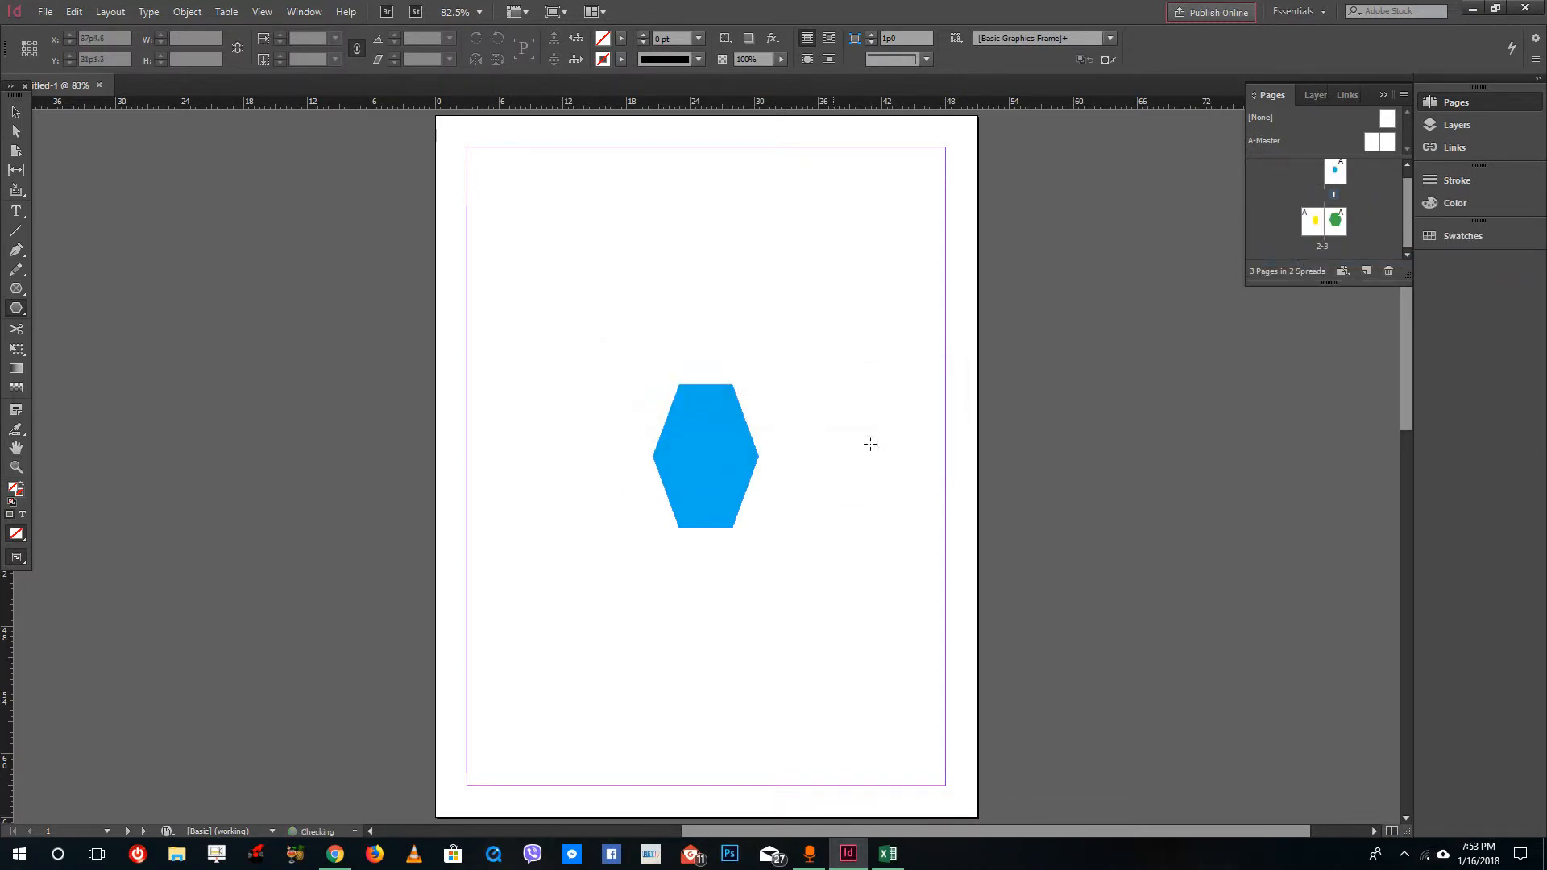
{"action": "left_click", "coordinate": [1313, 219]}
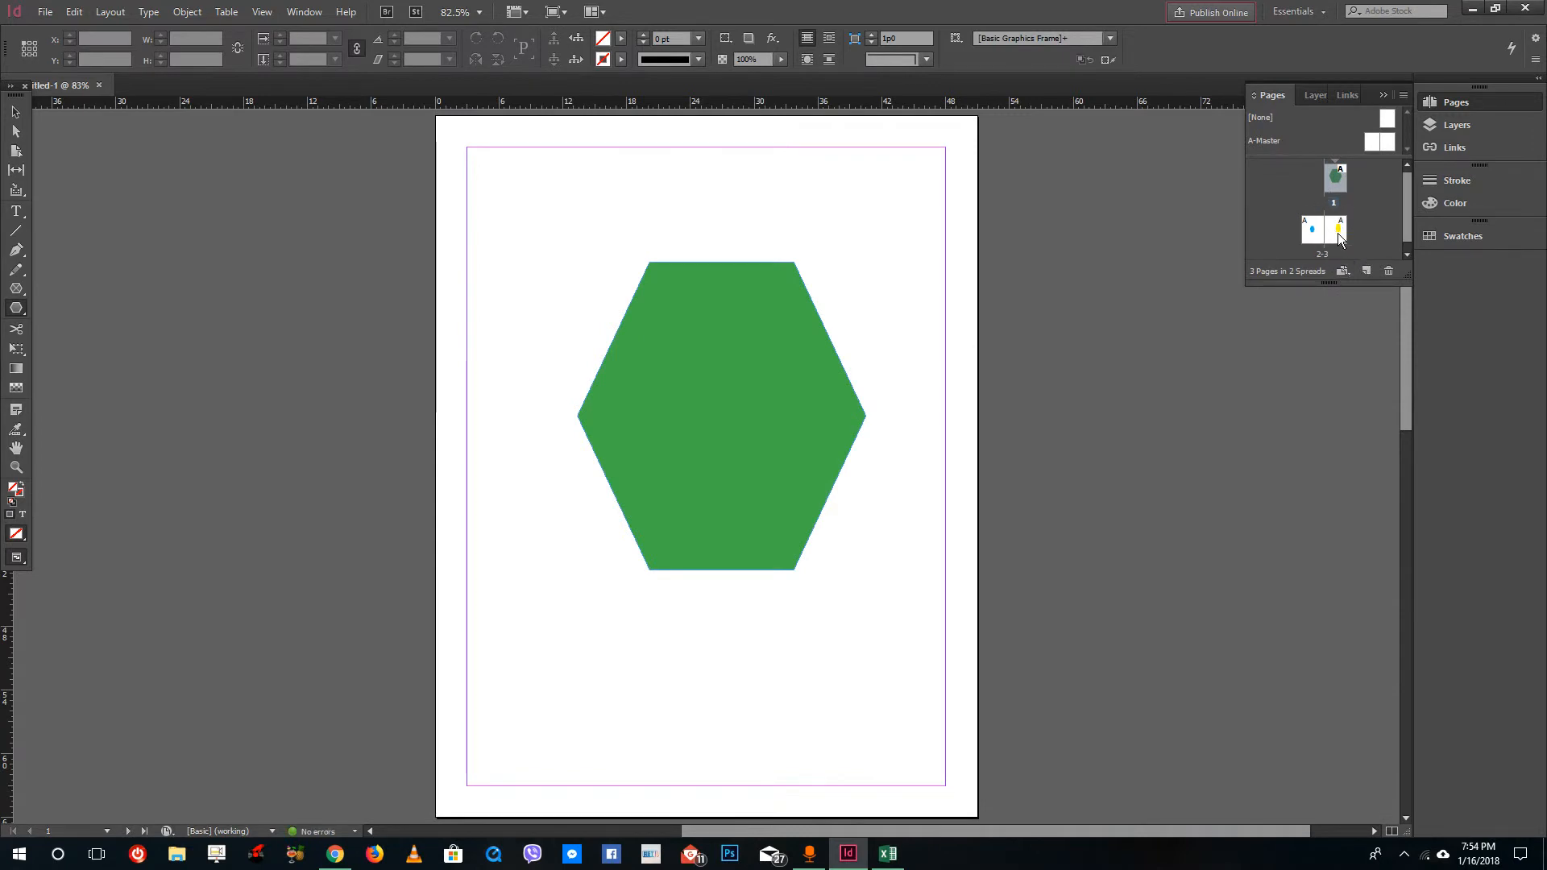
{"action": "right_click", "coordinate": [1339, 227]}
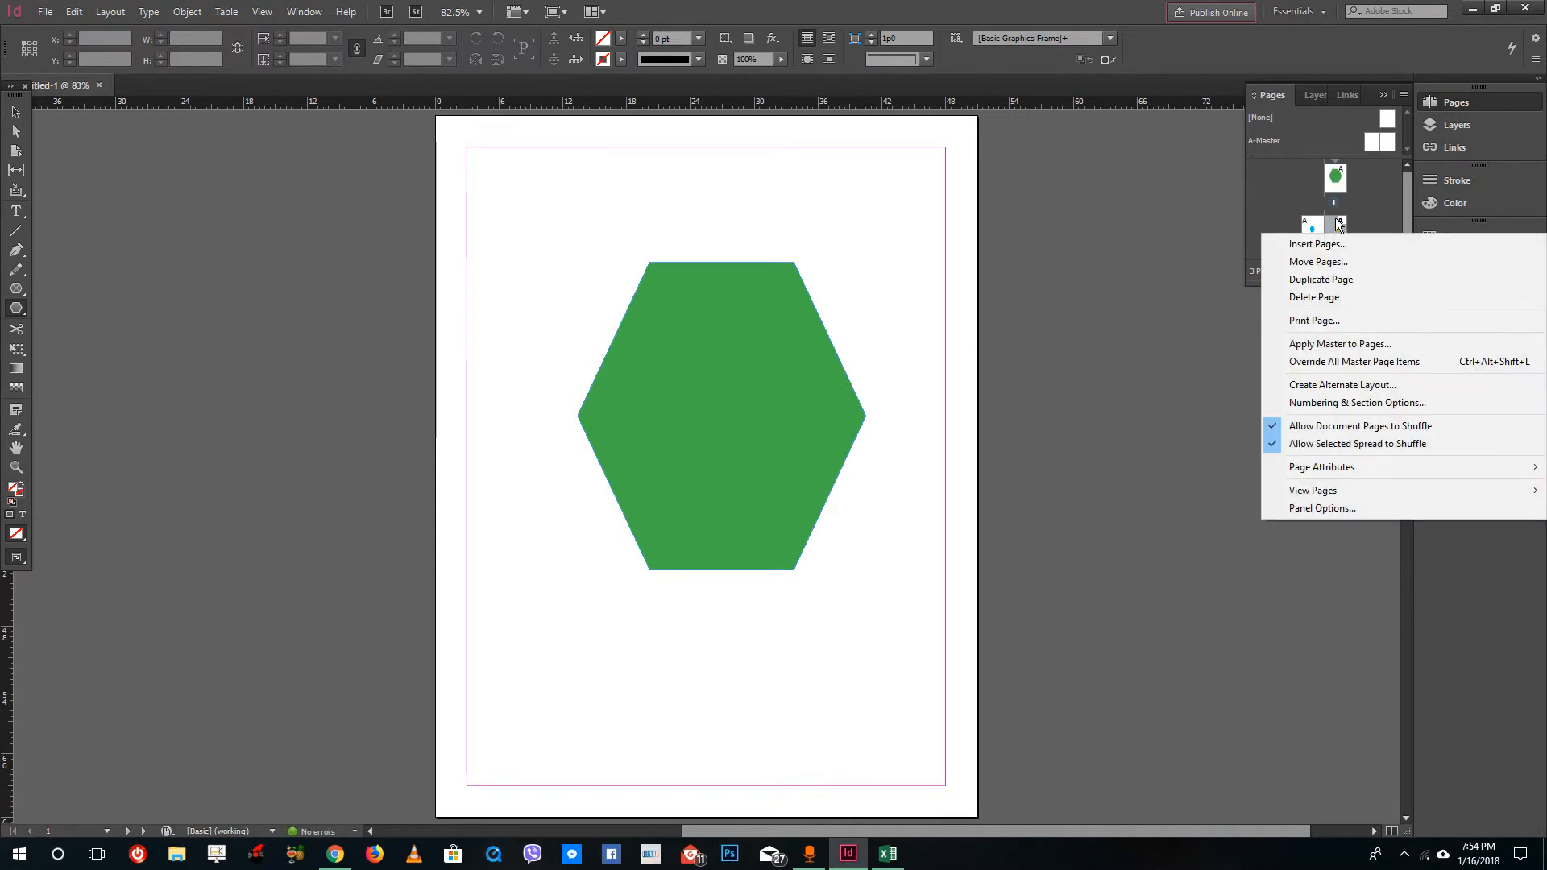
{"action": "mouse_move", "coordinate": [1319, 261]}
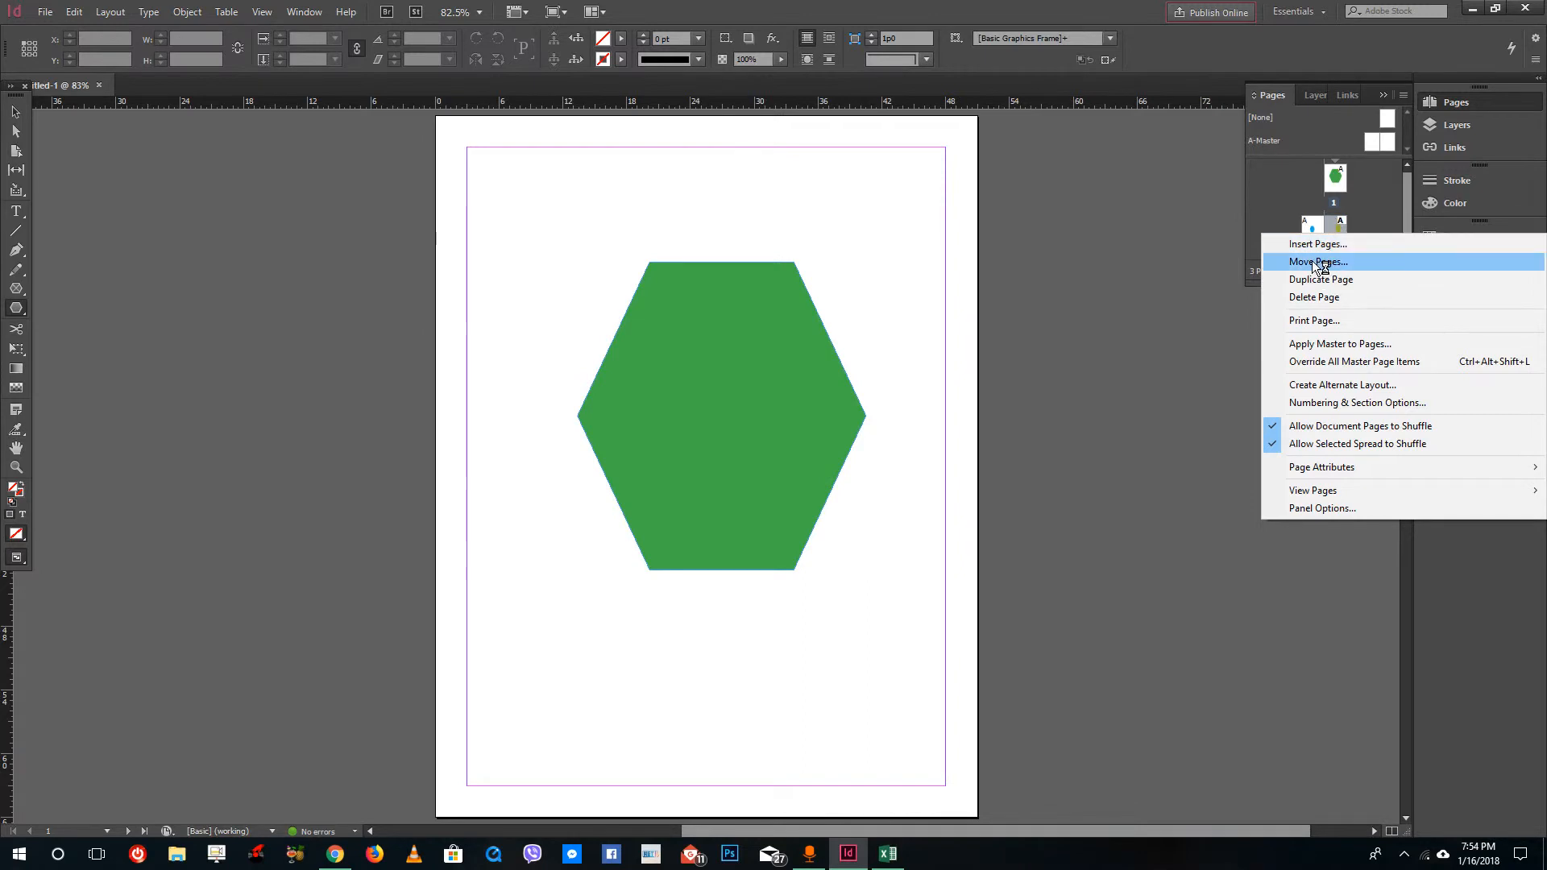
{"action": "left_click", "coordinate": [1317, 261]}
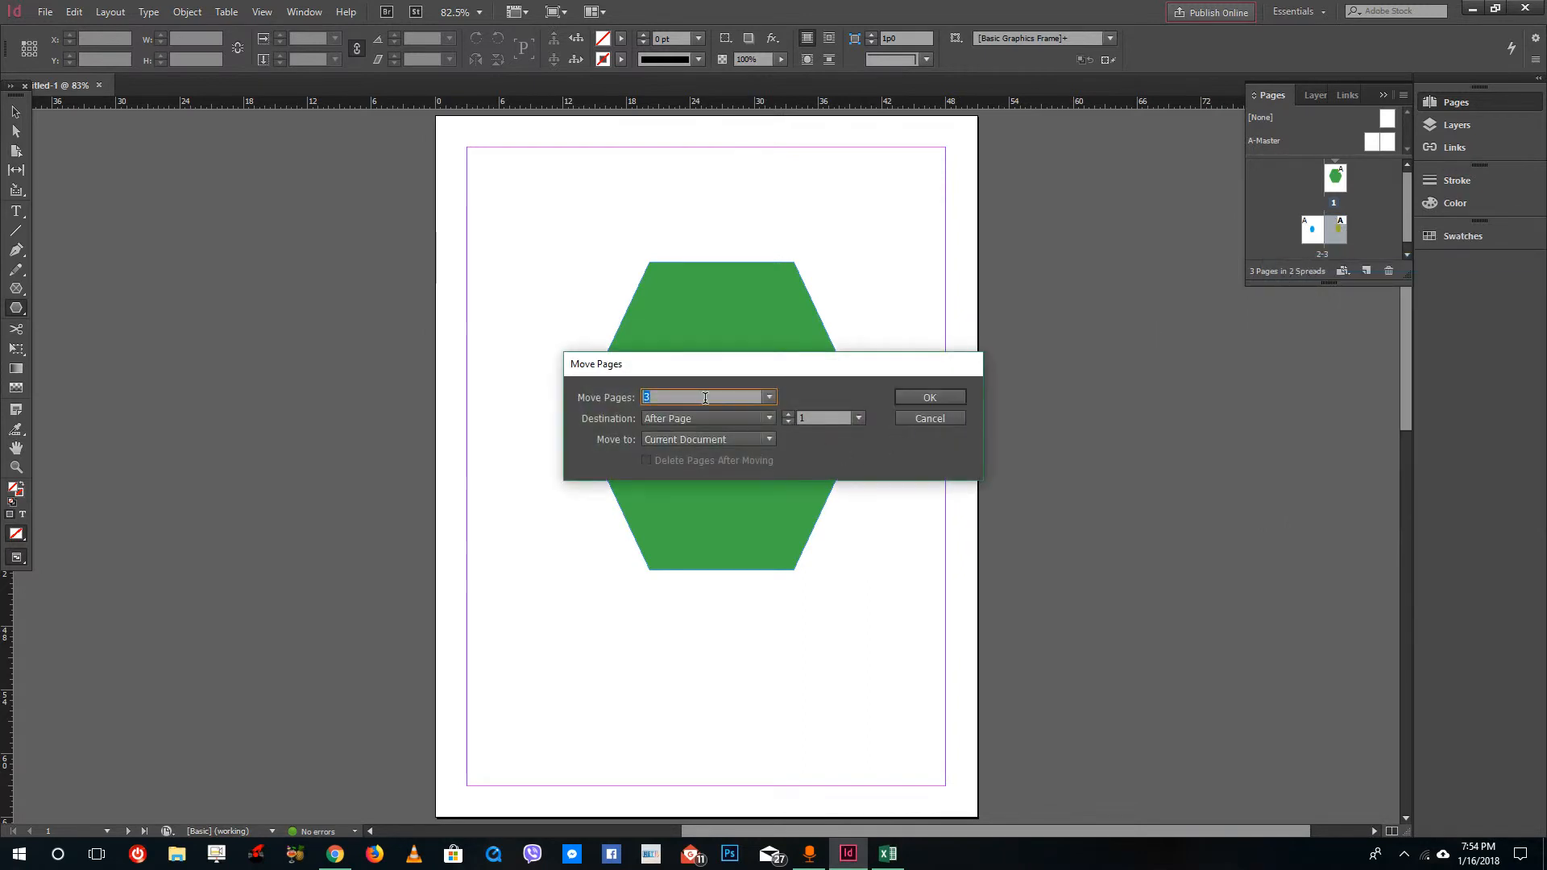
{"action": "left_click", "coordinate": [768, 396]}
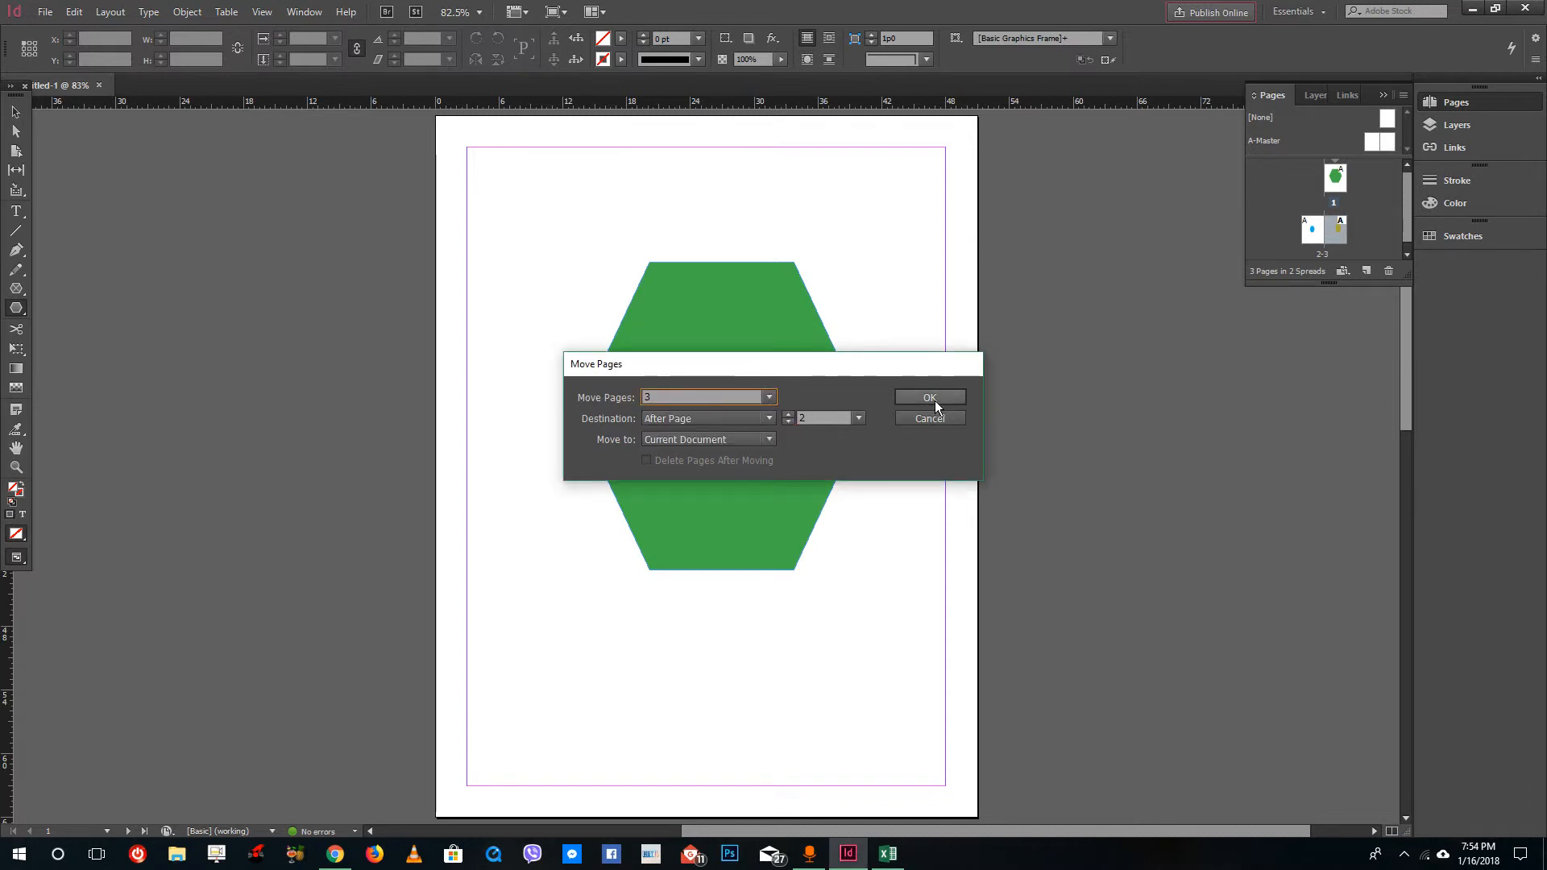
{"action": "left_click", "coordinate": [928, 397]}
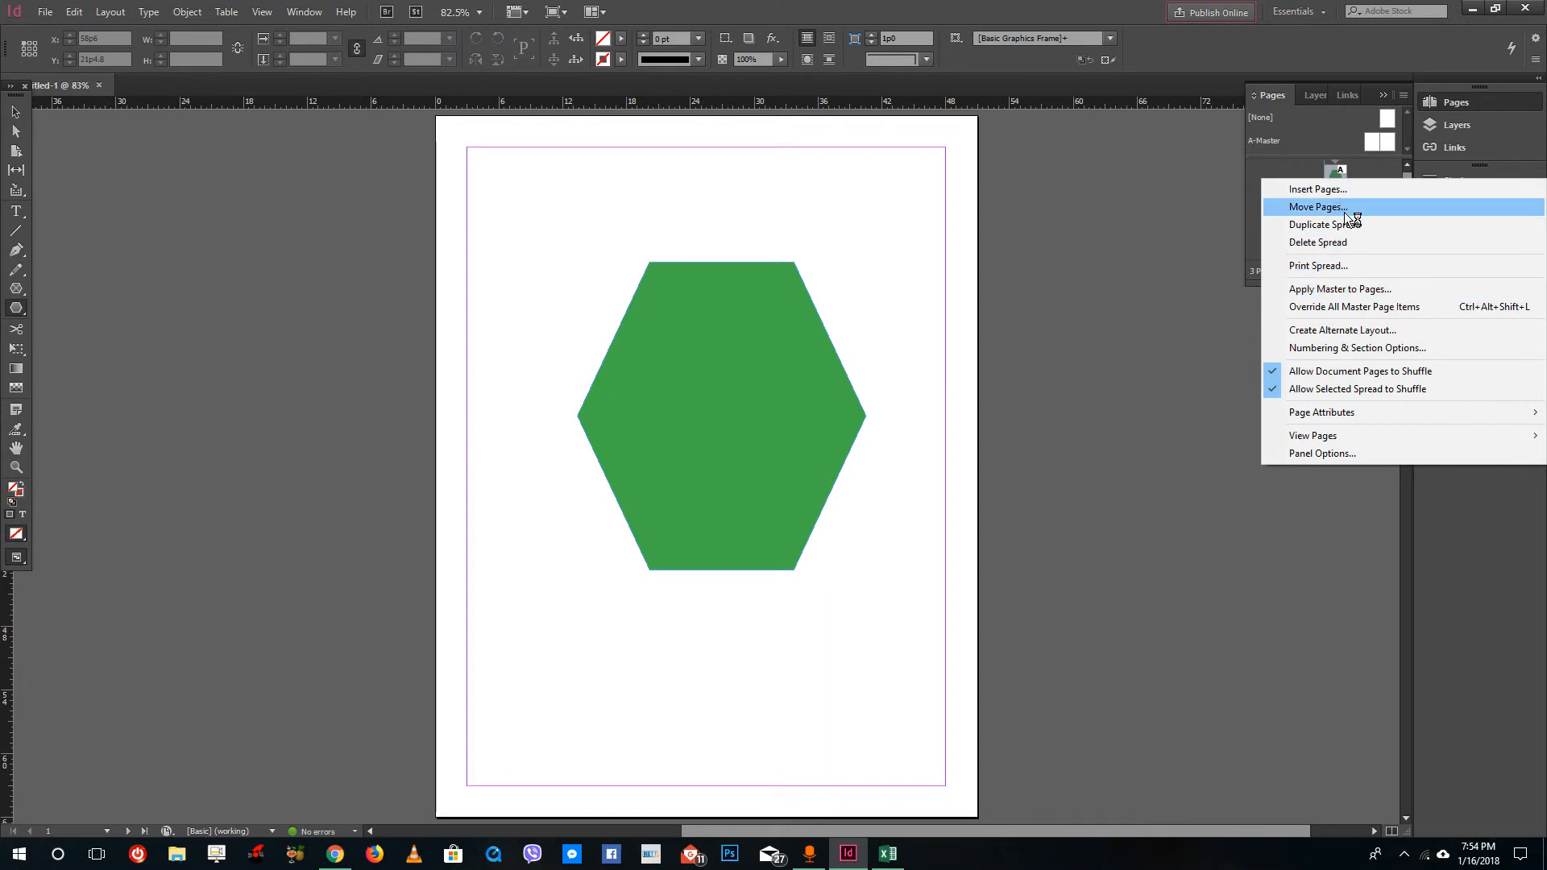
{"action": "left_click", "coordinate": [1318, 207]}
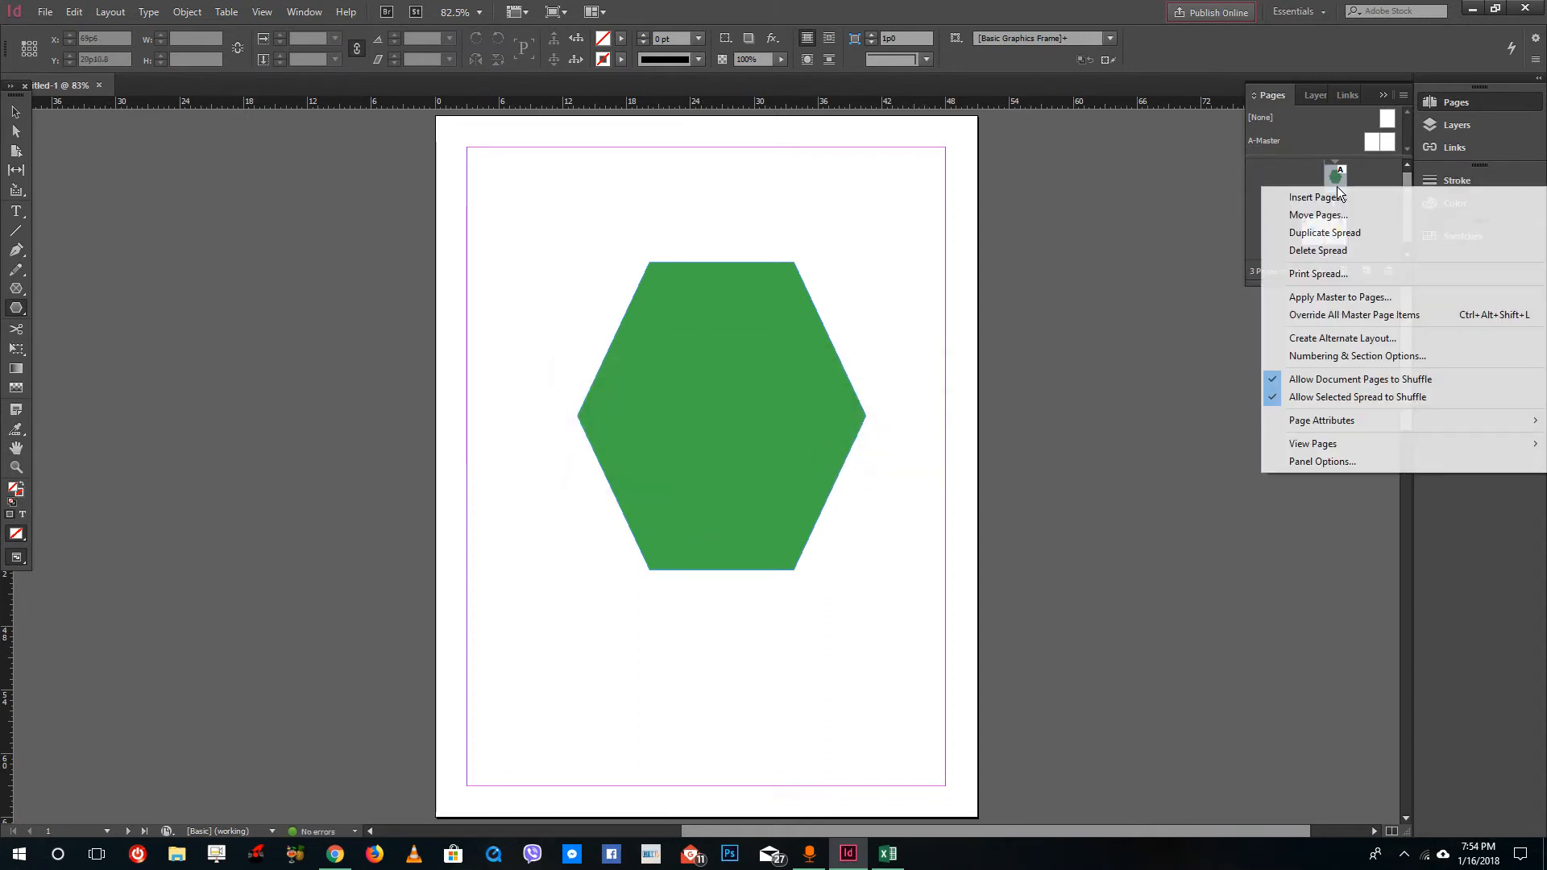
{"action": "left_click", "coordinate": [1318, 215]}
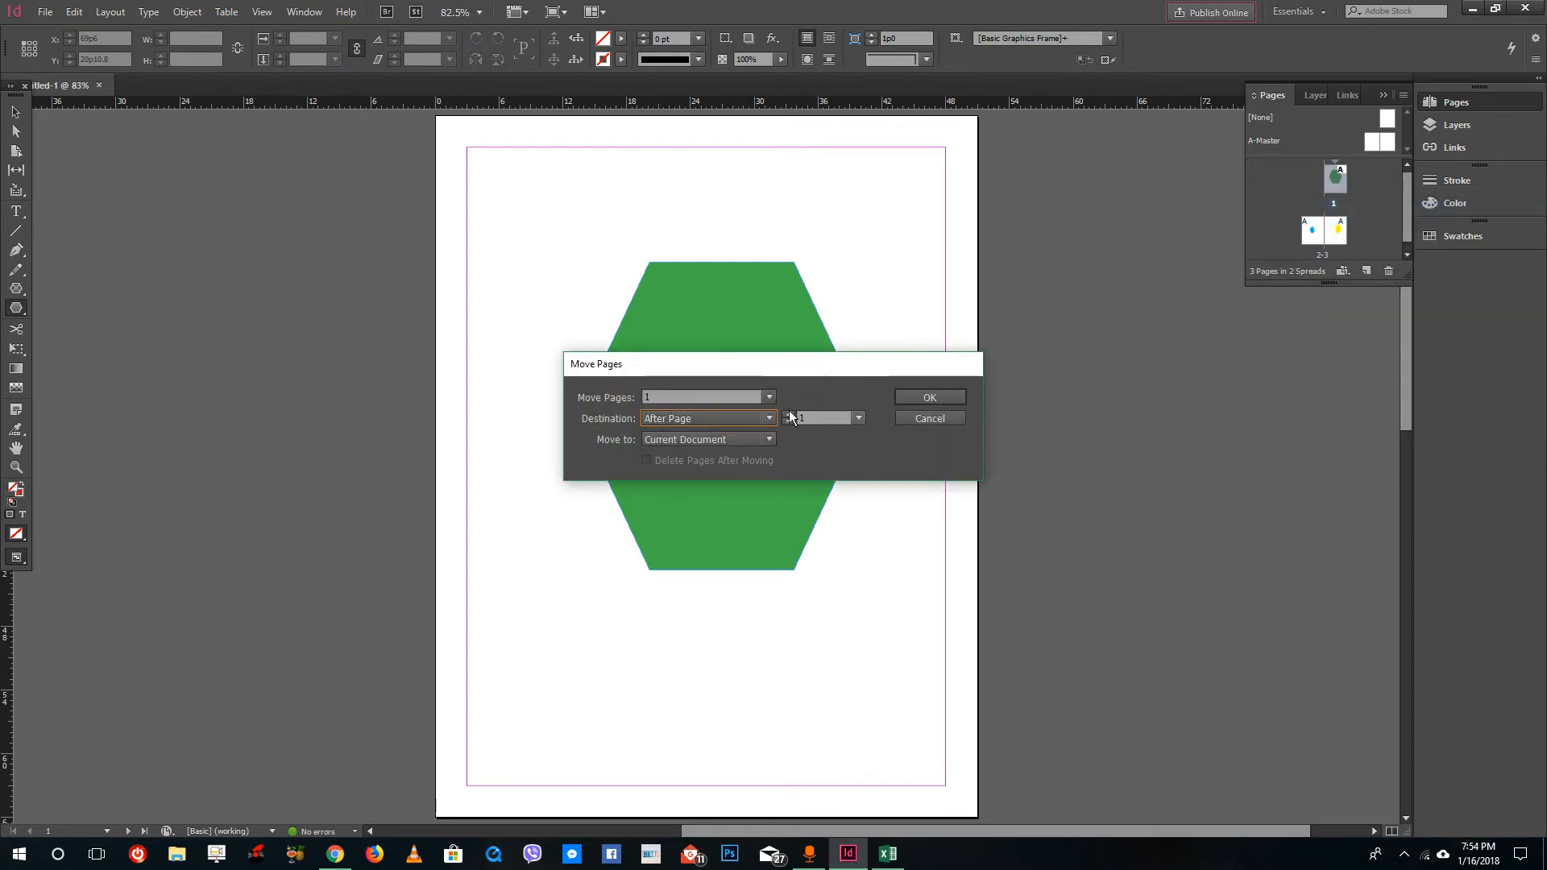
{"action": "left_click", "coordinate": [928, 397]}
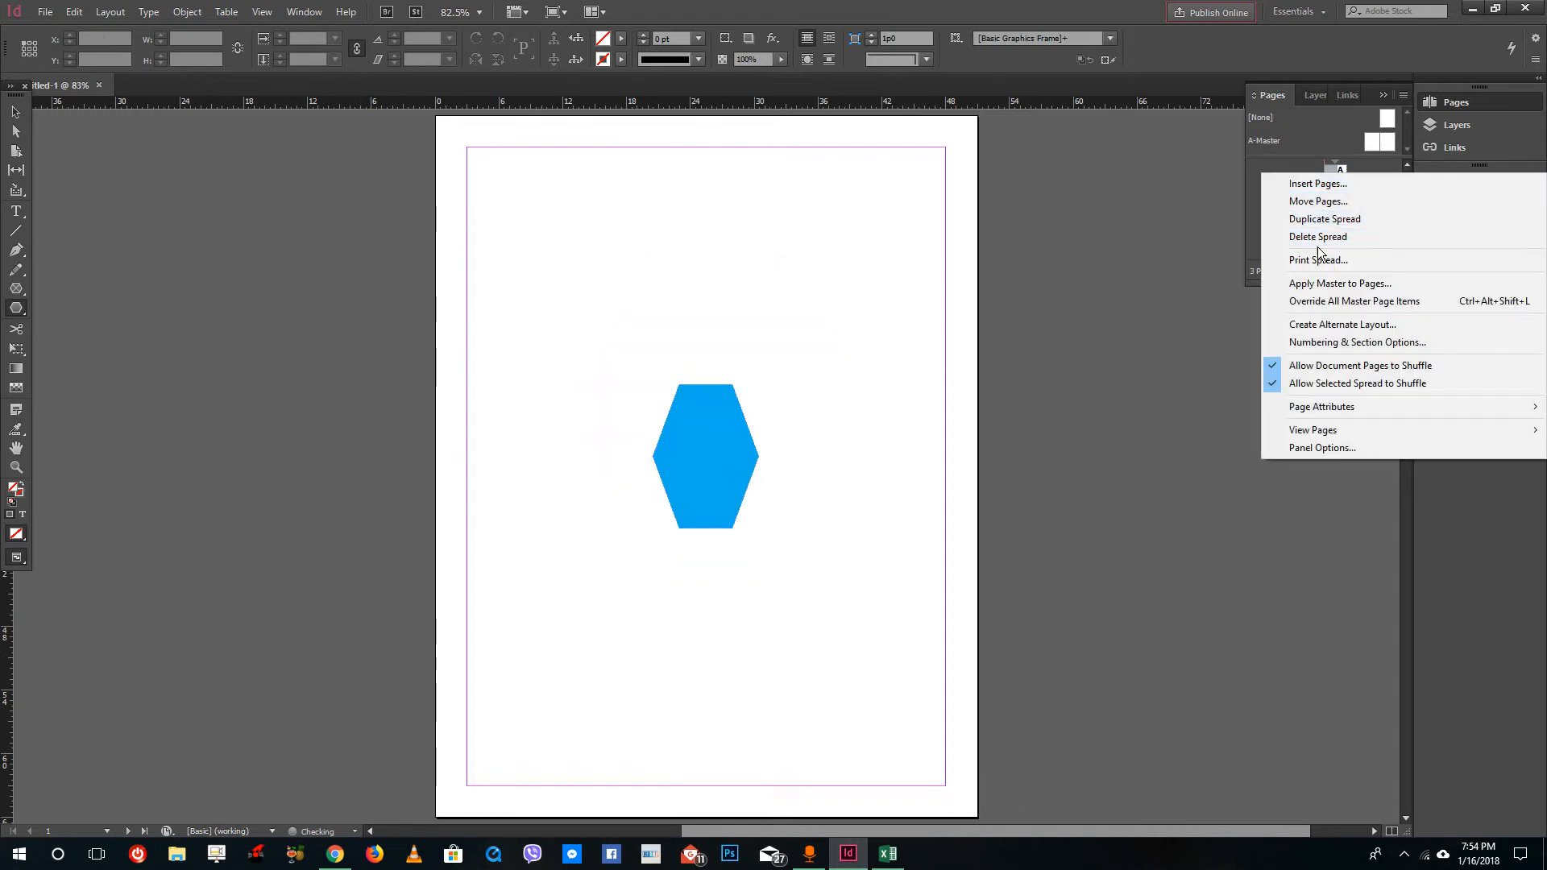
{"action": "left_click", "coordinate": [1319, 202]}
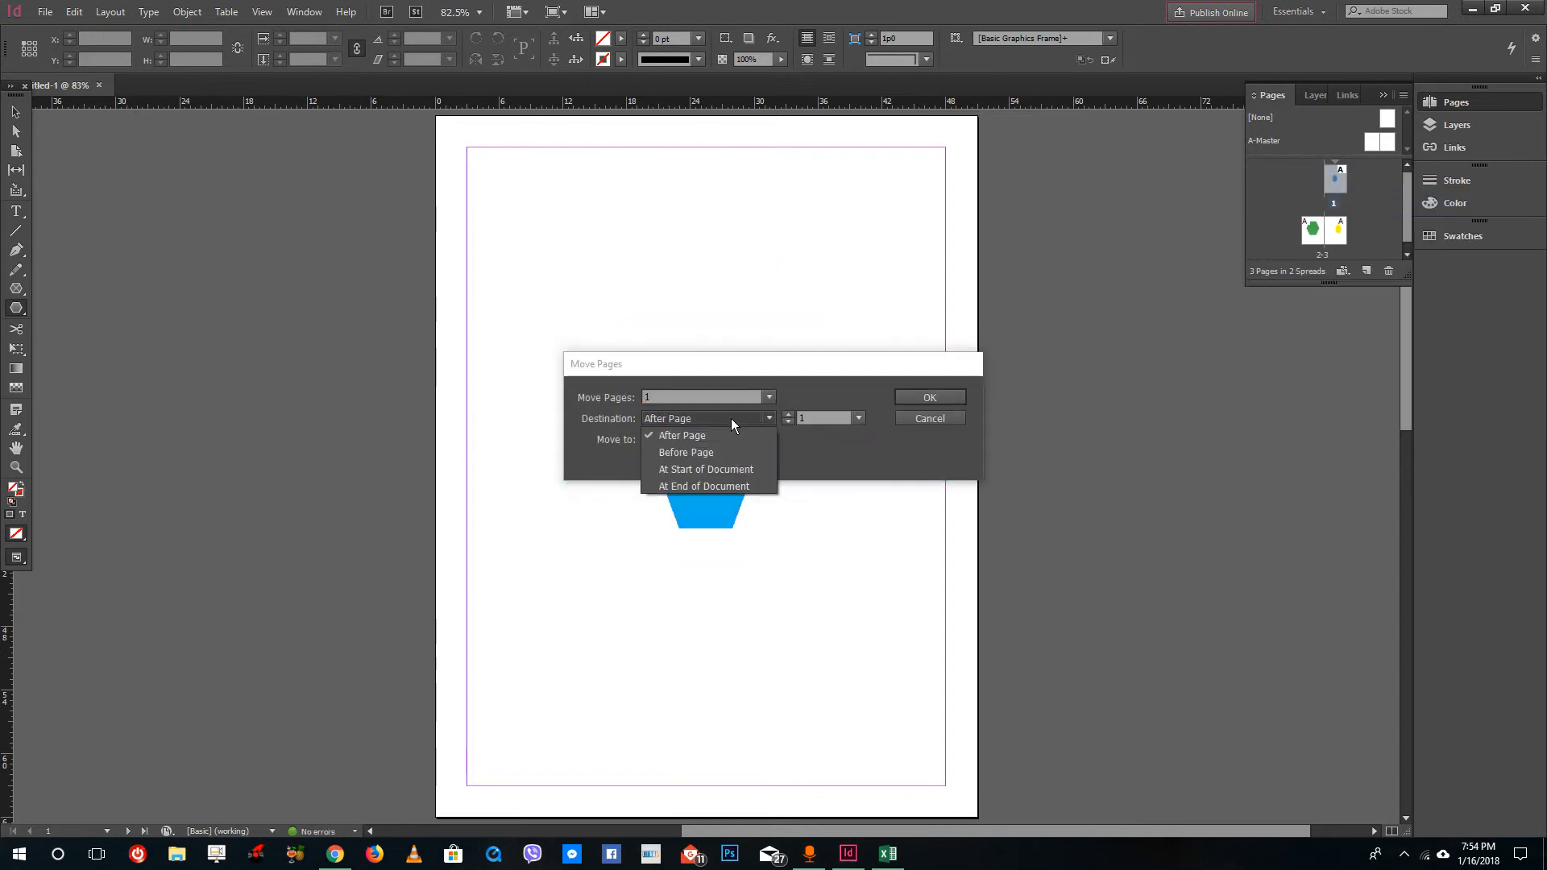
{"action": "left_click", "coordinate": [681, 435]}
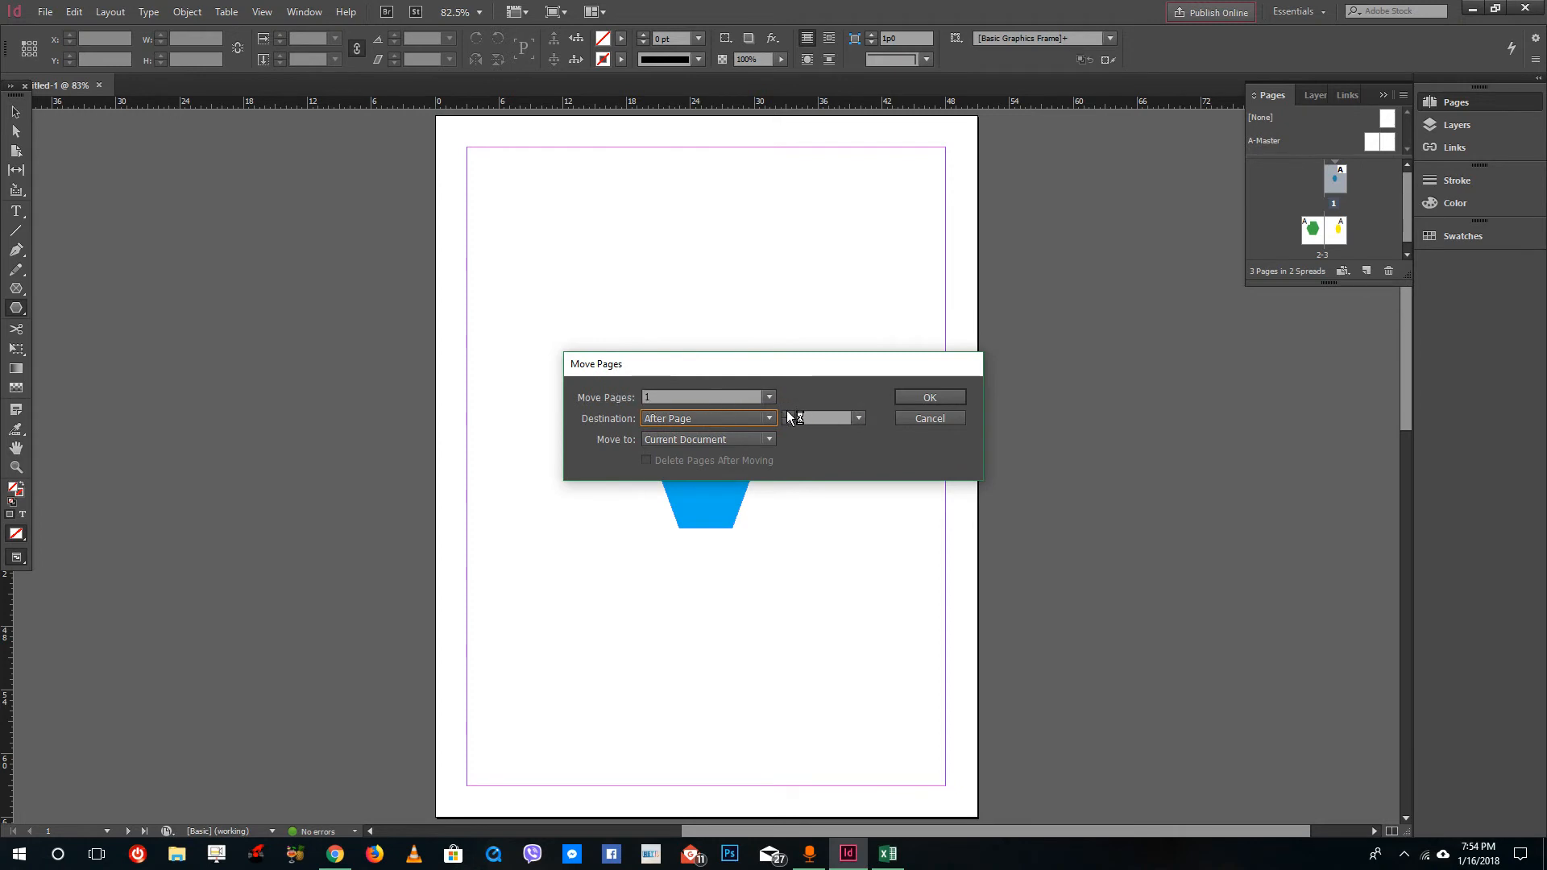
{"action": "left_click", "coordinate": [927, 397]}
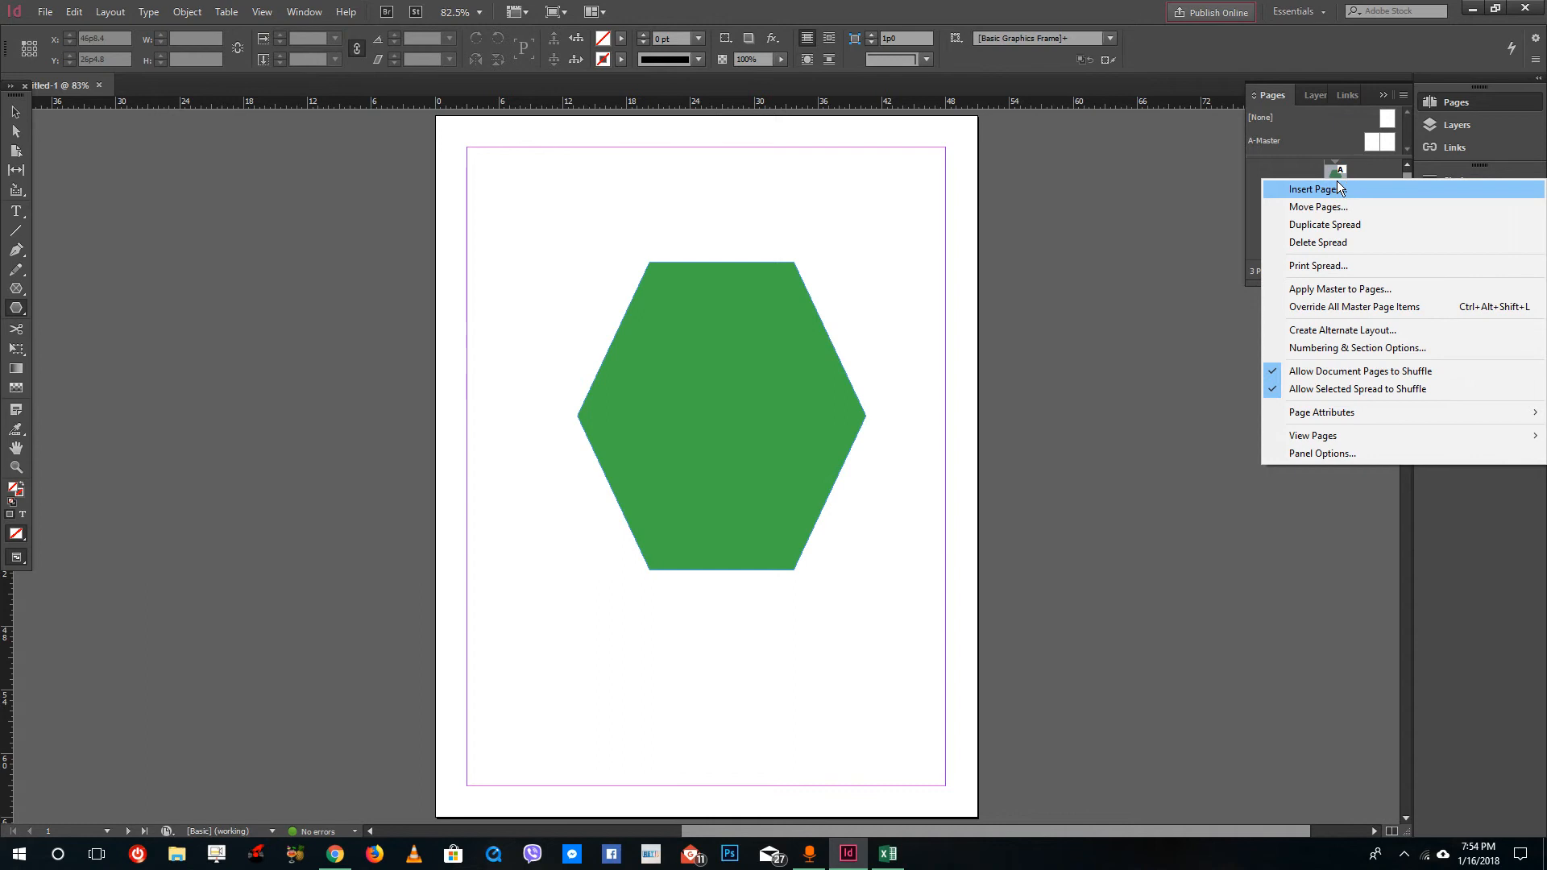
{"action": "mouse_move", "coordinate": [1341, 288]}
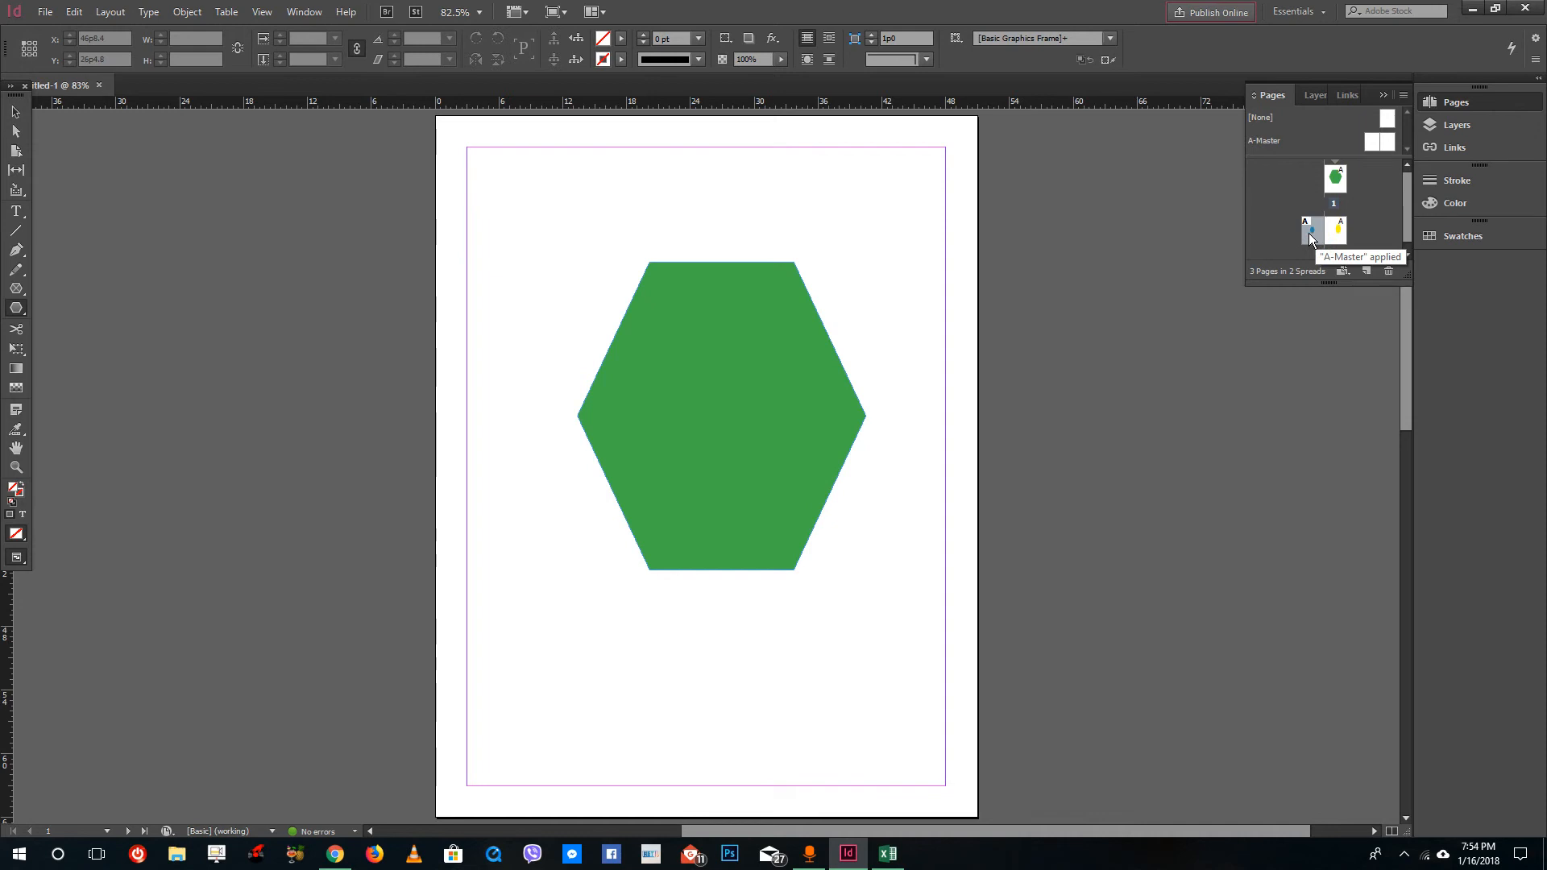
Step: Bring up the context menu for the page 2 thumbnail holding the blue hexagon
{"action": "right_click", "coordinate": [1310, 232]}
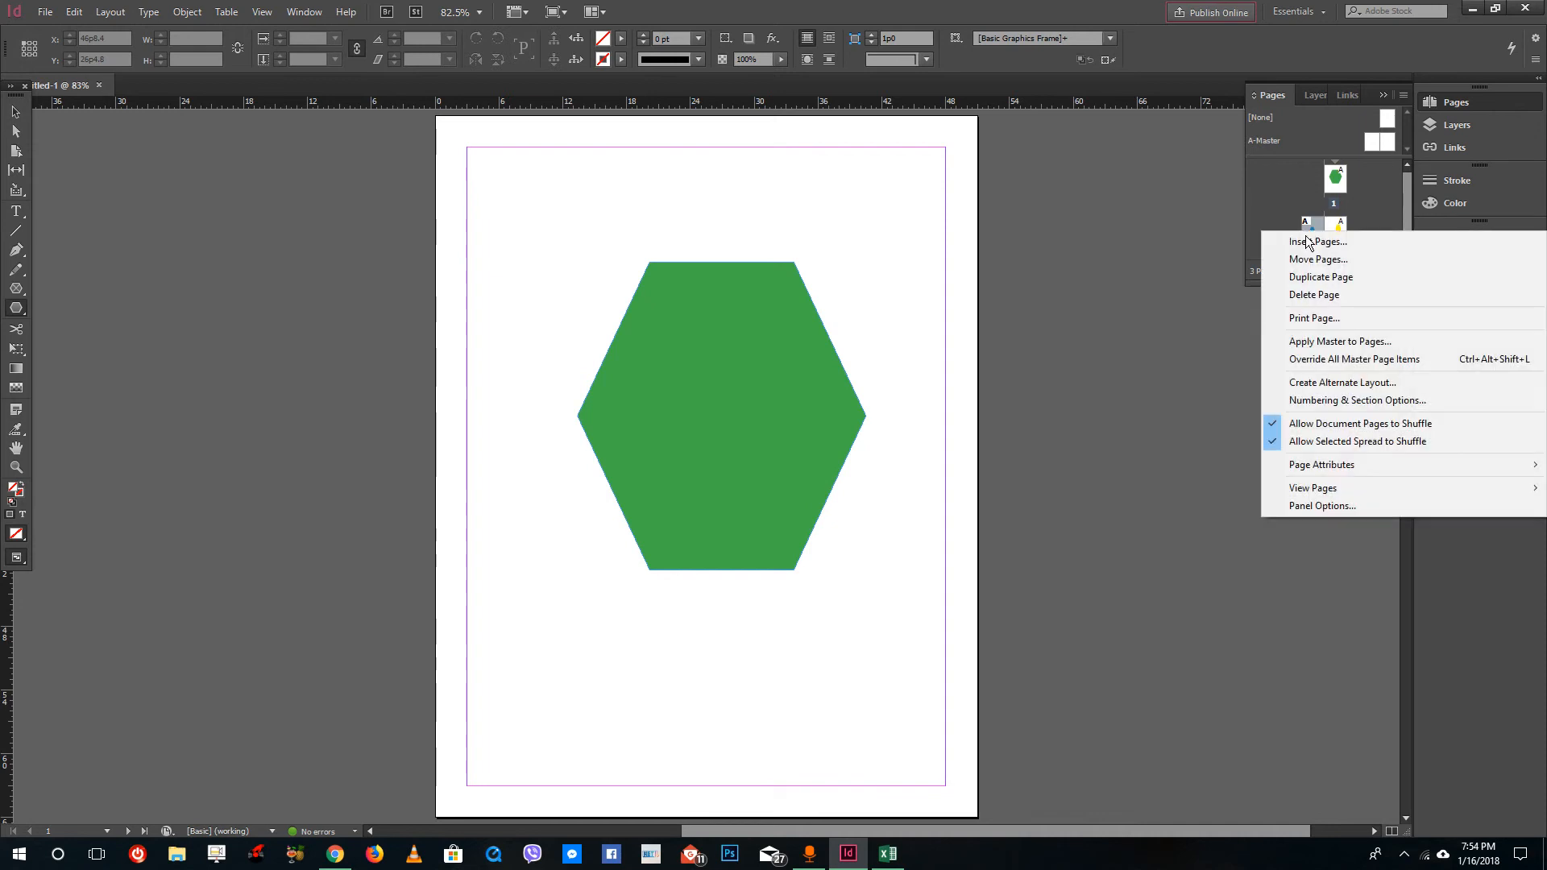